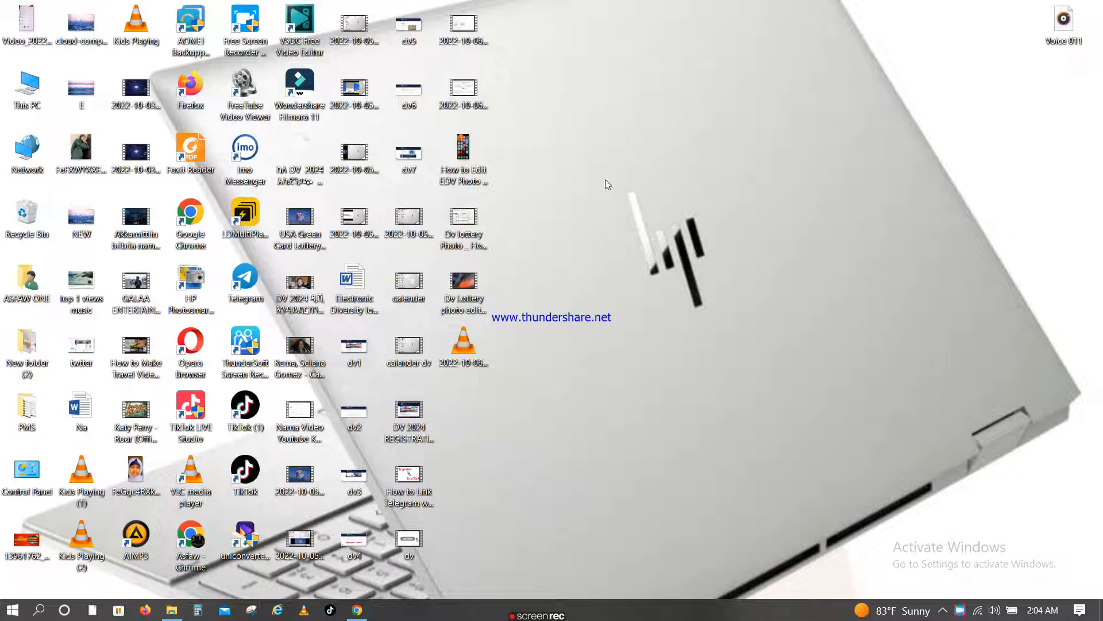
mouse_move(812, 129)
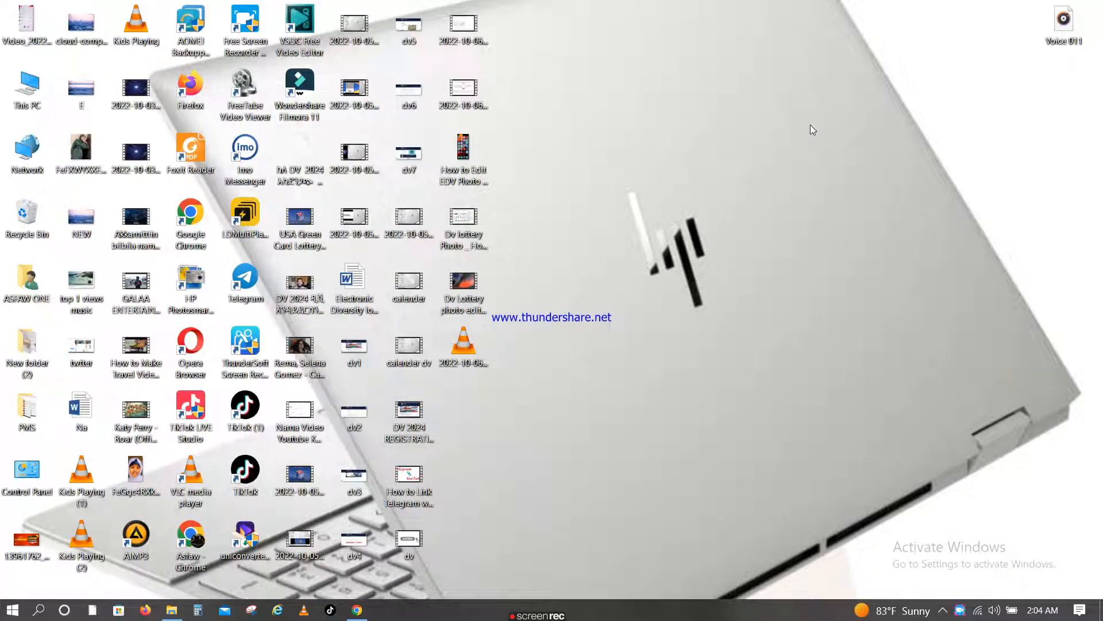
mouse_move(552, 127)
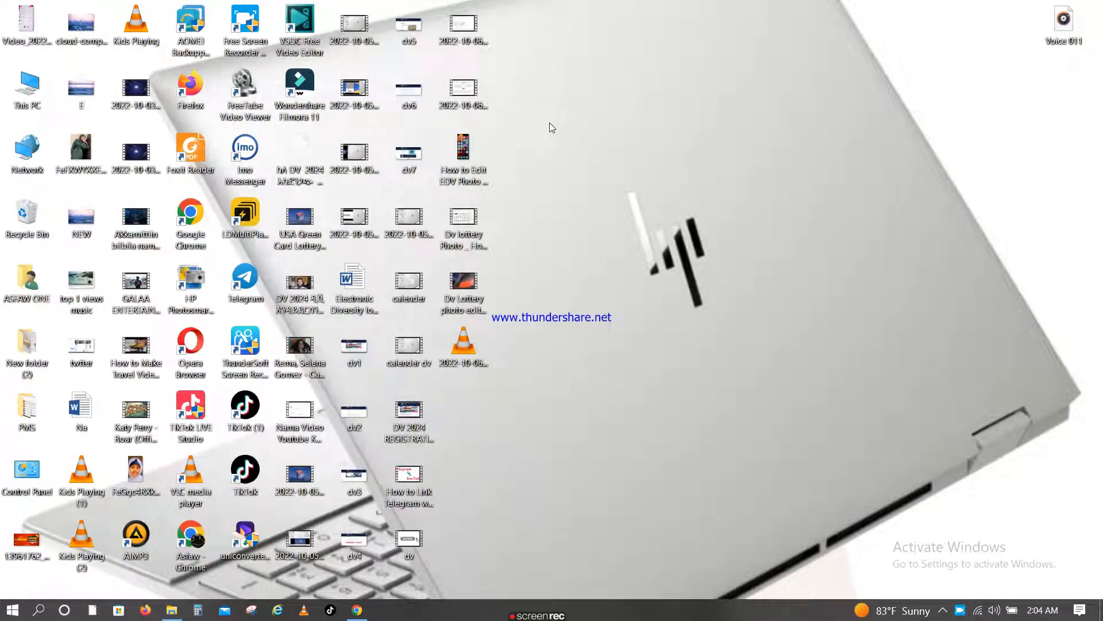
mouse_move(535, 146)
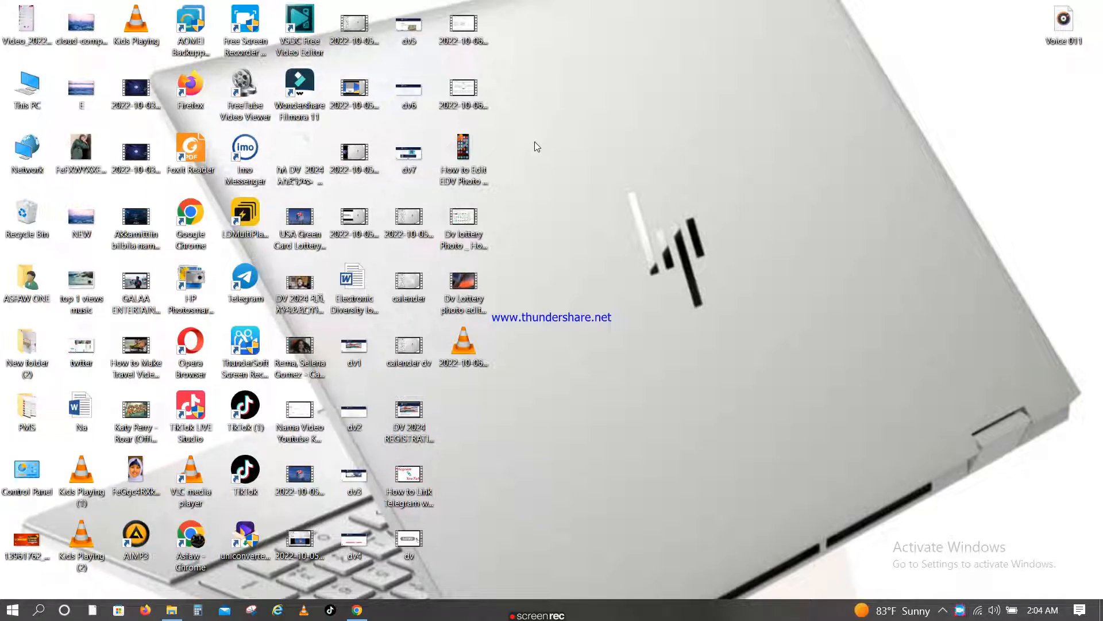
mouse_move(596, 292)
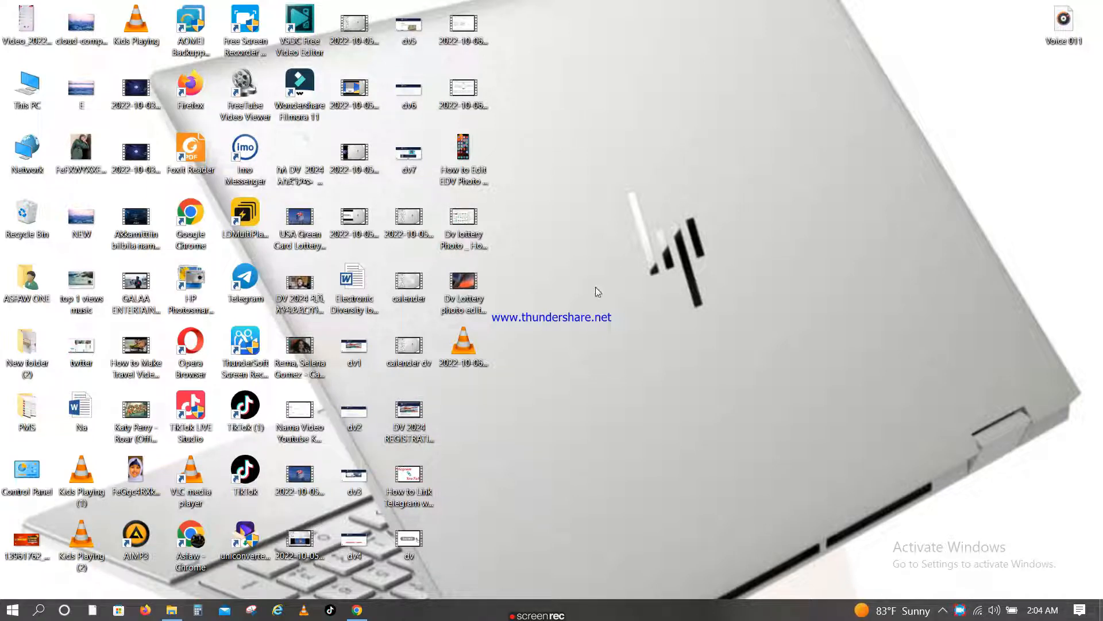
mouse_move(787, 188)
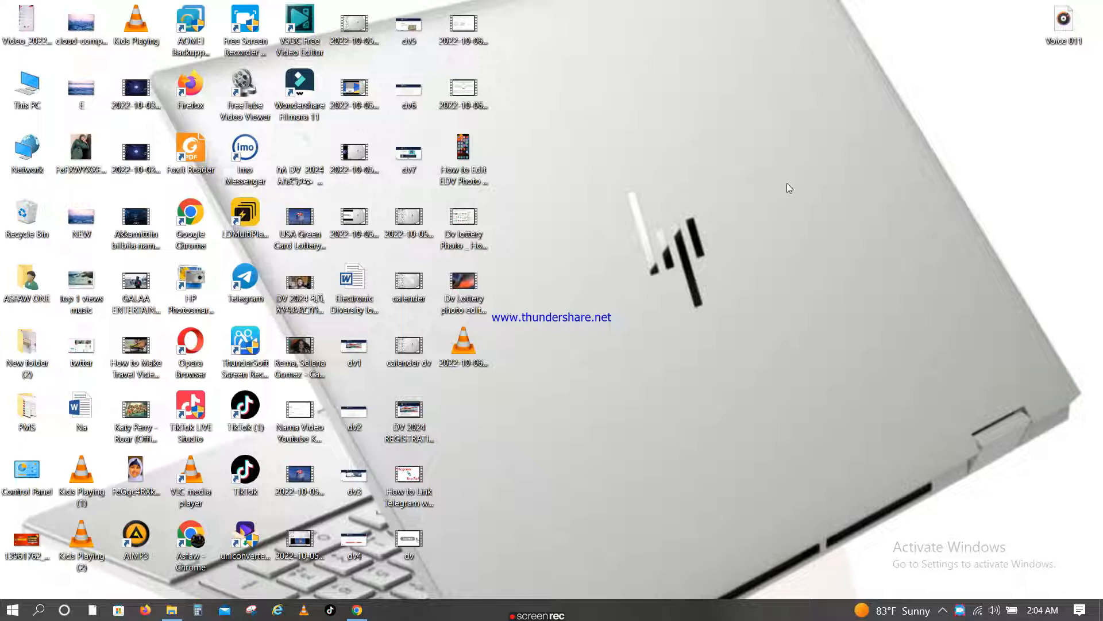
mouse_move(663, 193)
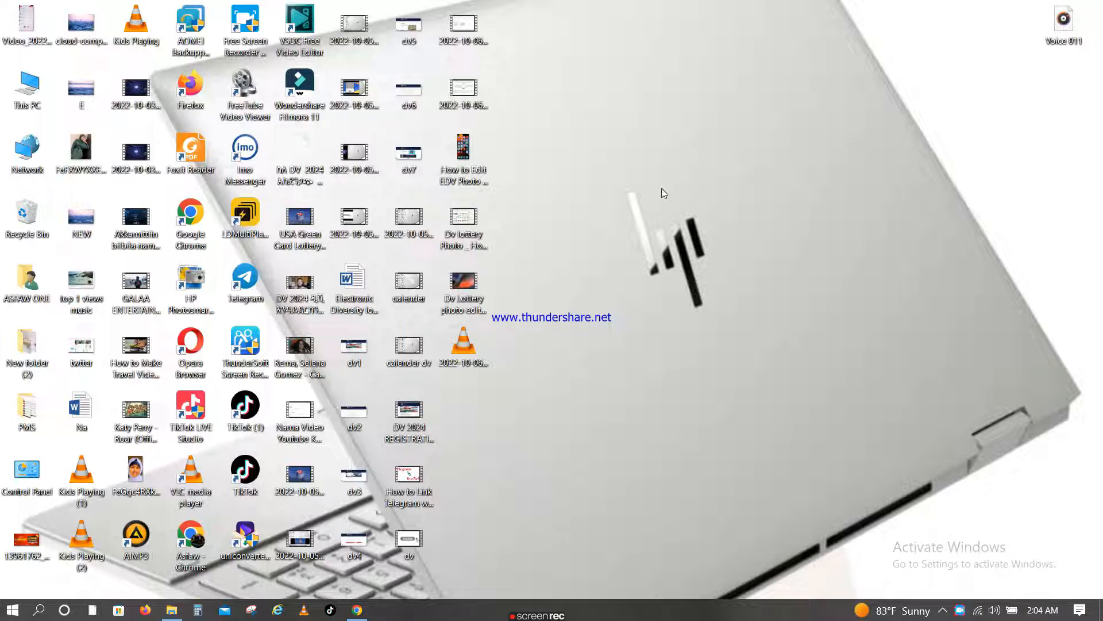
mouse_move(582, 213)
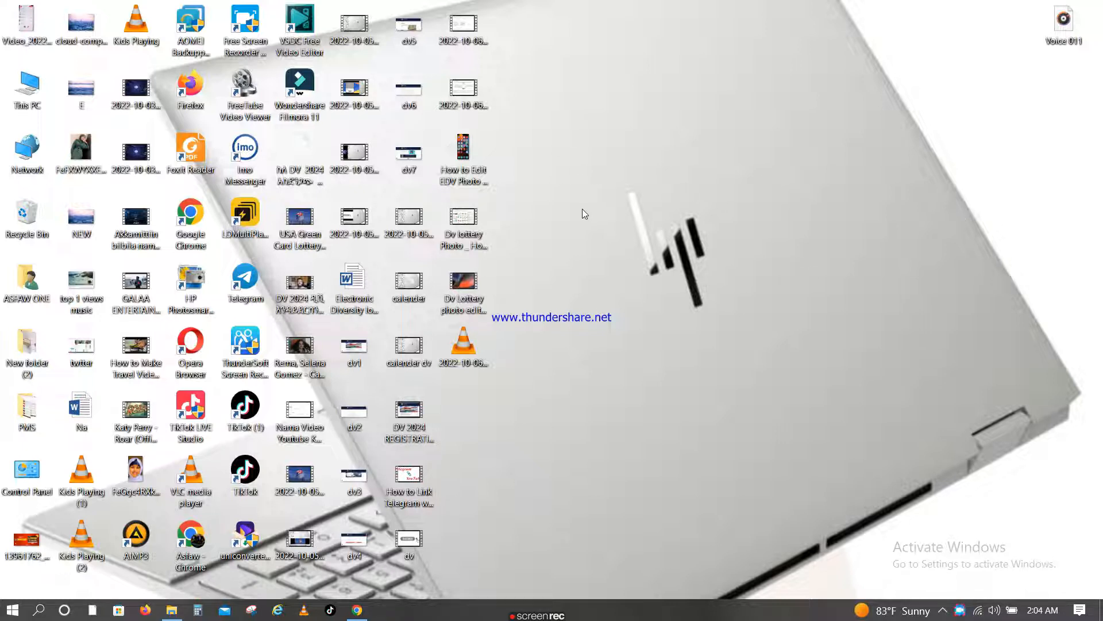
mouse_move(549, 181)
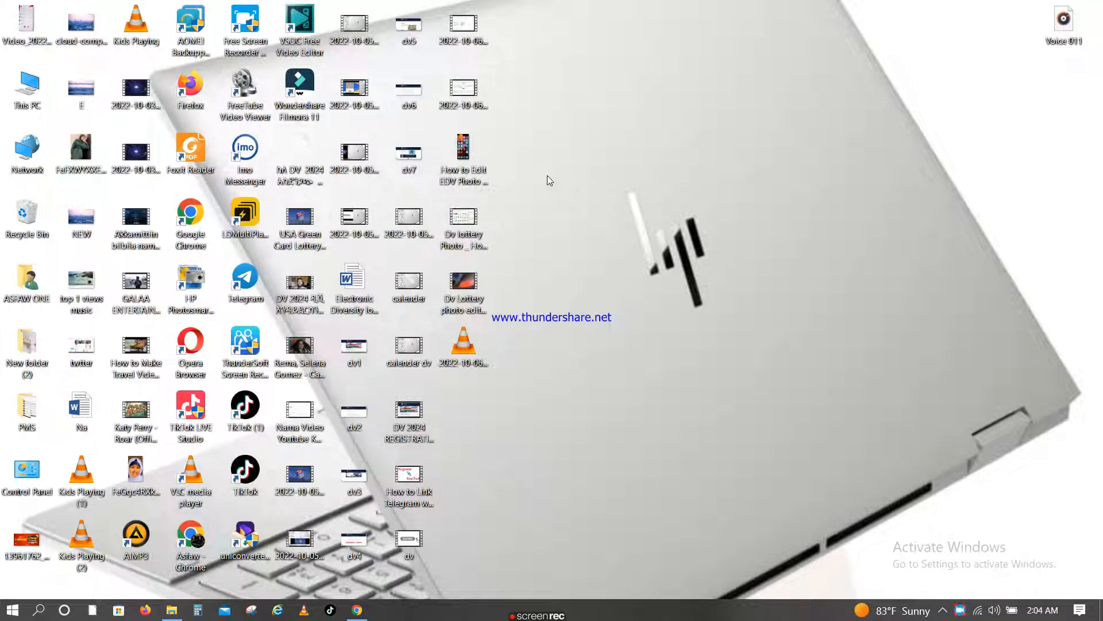
- Launch Firefox from its desktop shortcut and focus the new tab search box
right_click(549, 179)
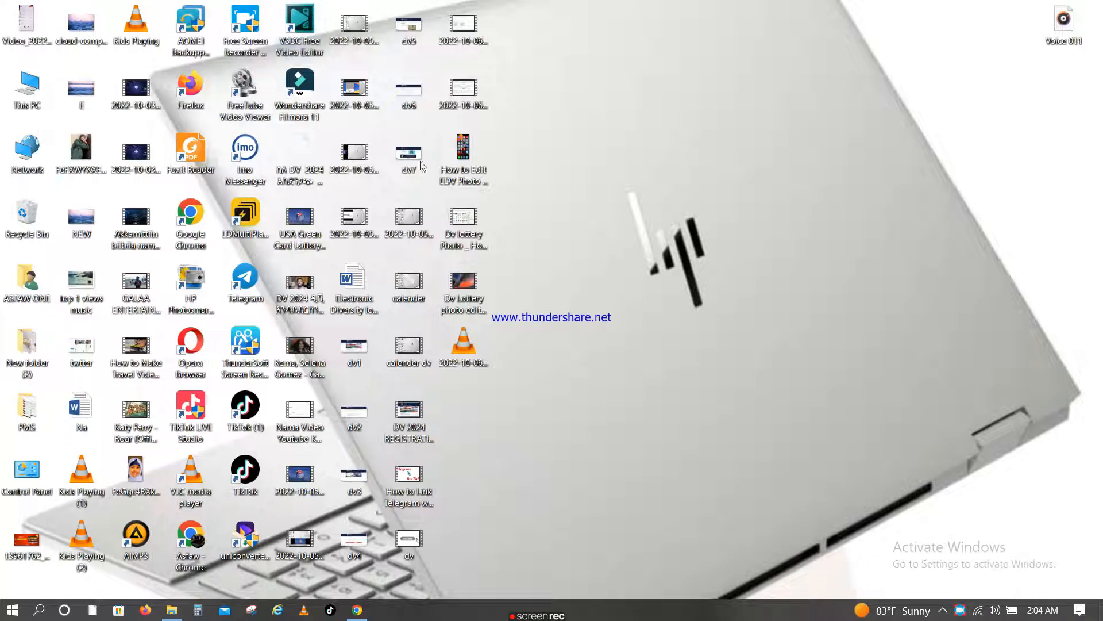
left_click(189, 88)
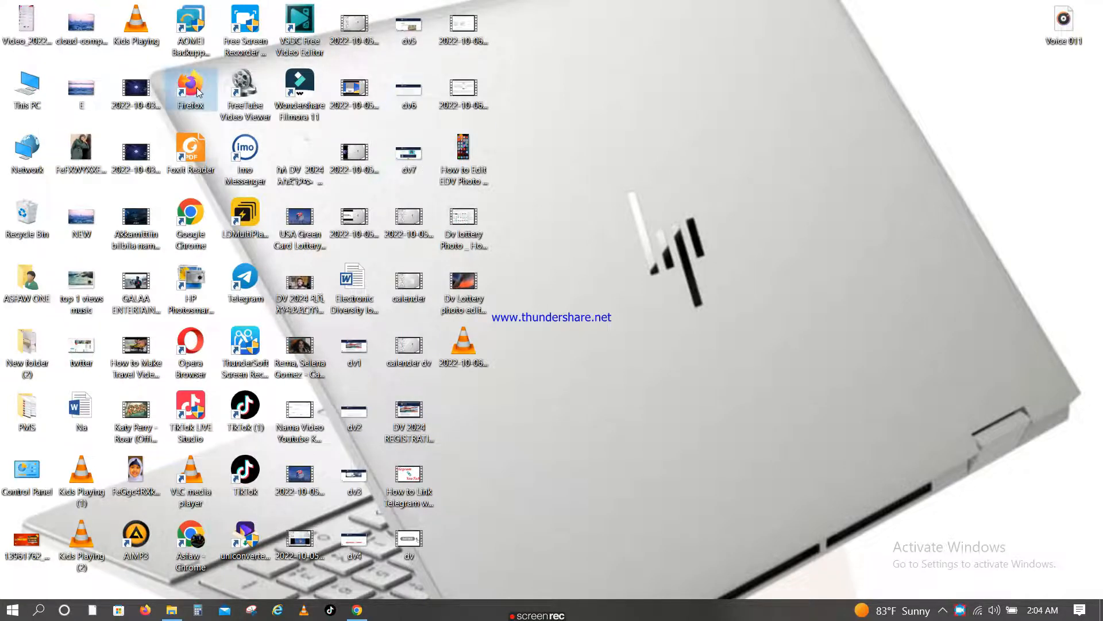
double_click(189, 88)
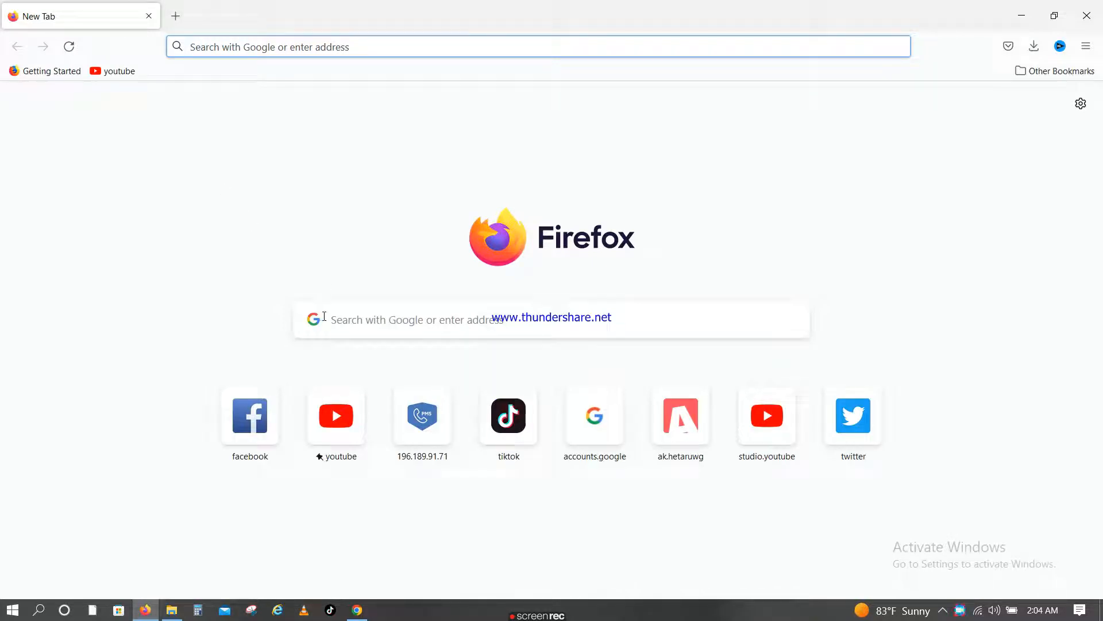
mouse_move(312, 289)
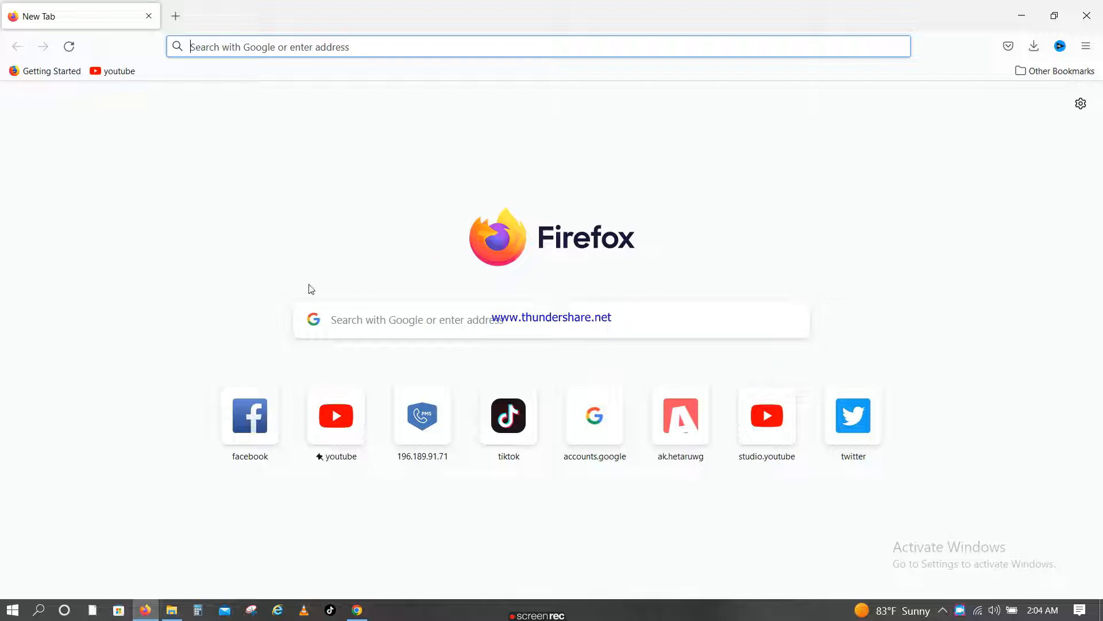
left_click(551, 319)
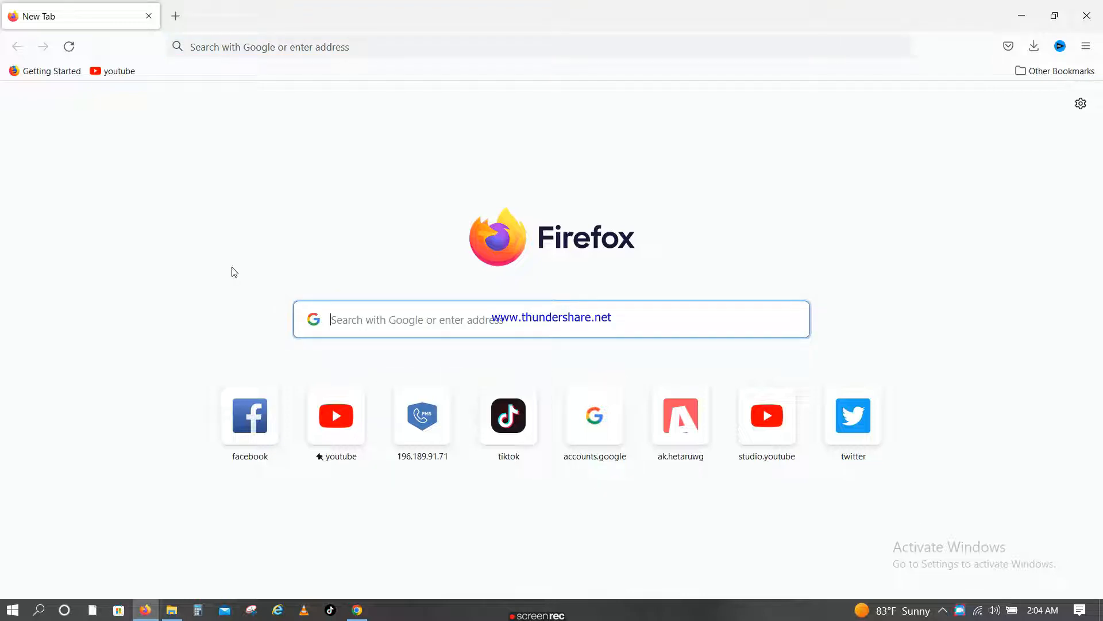
mouse_move(508, 415)
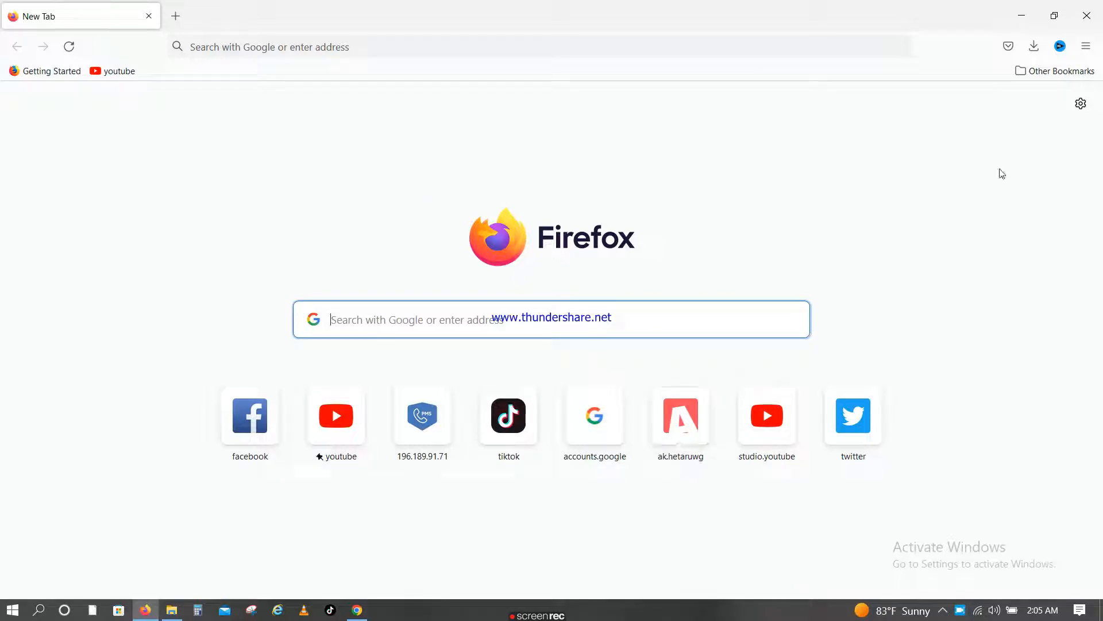
mouse_move(849, 173)
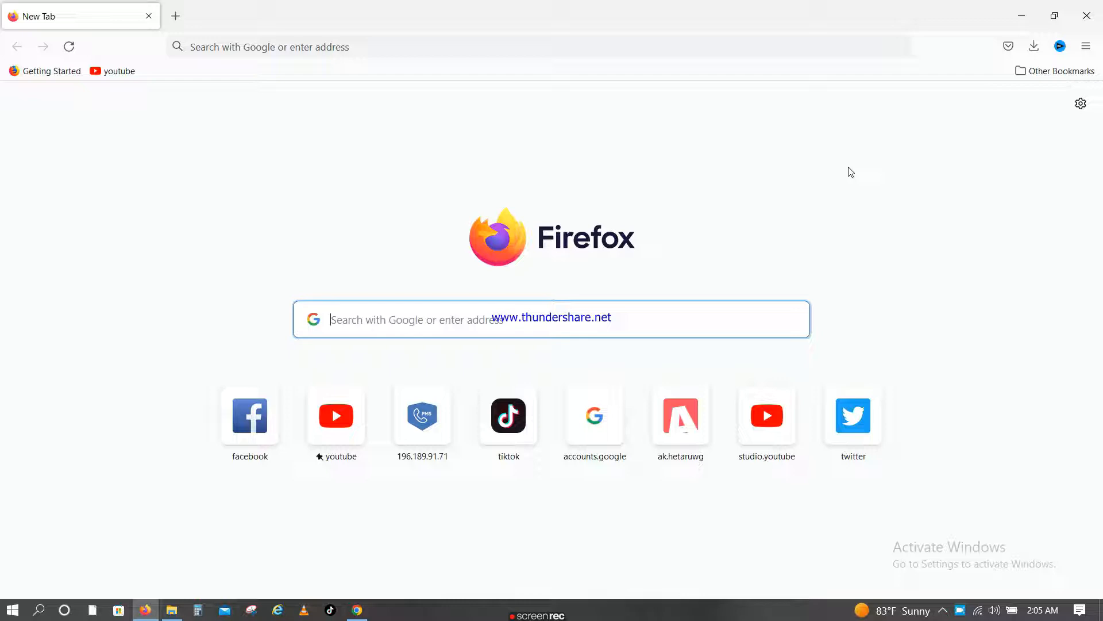
- Search for 'dv 2024 registration' and open the Electronic Diversity Visa Program result
type("d")
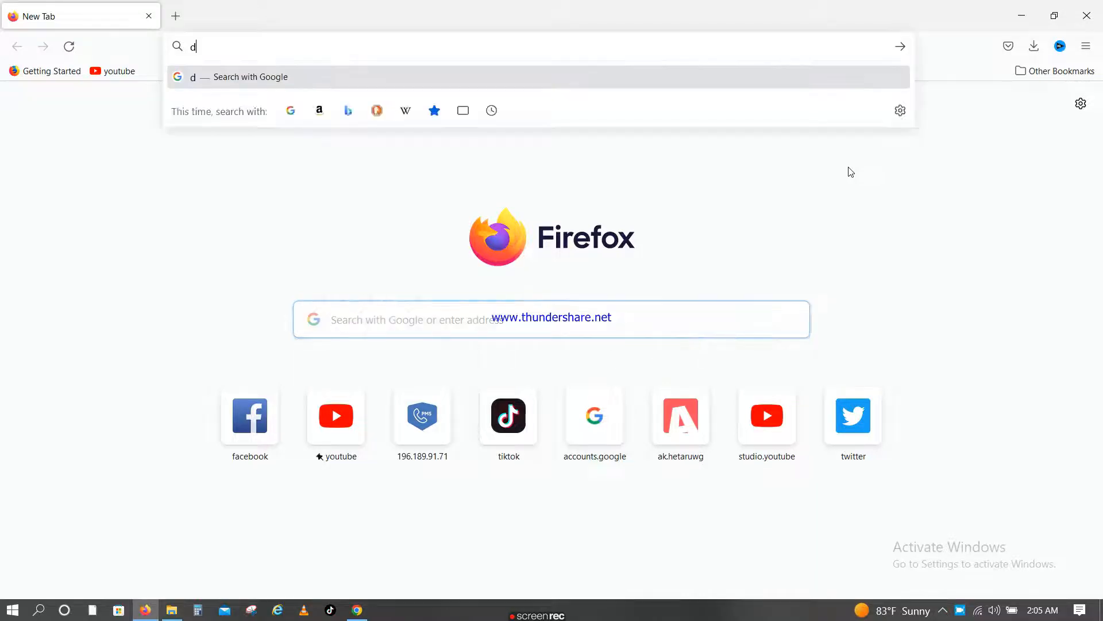
type("v+2024+registration")
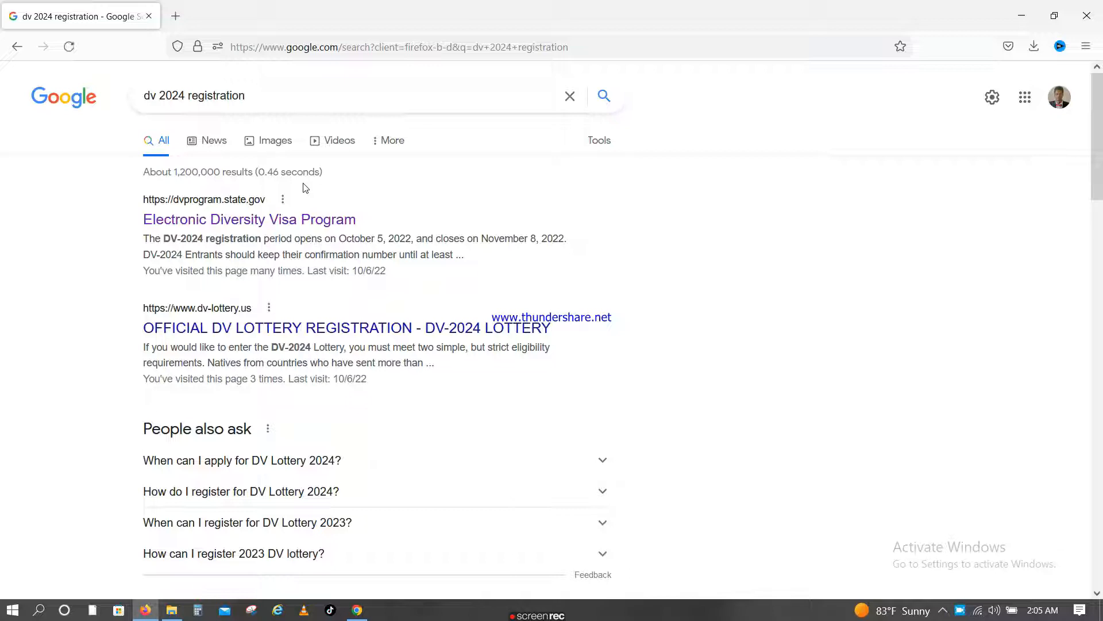
left_click(249, 219)
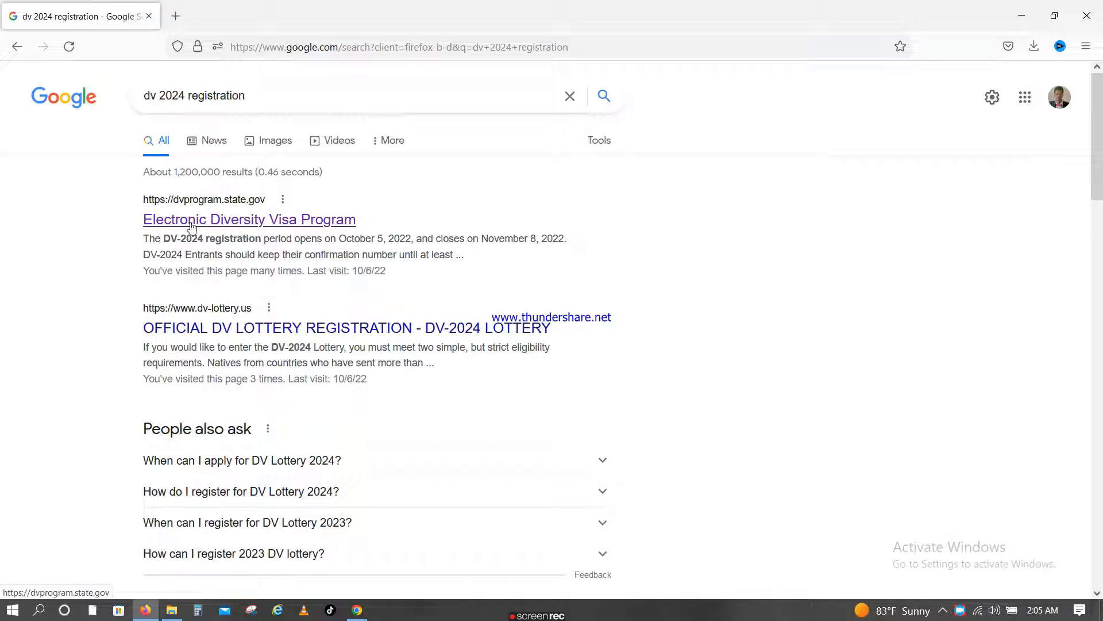
left_click(248, 219)
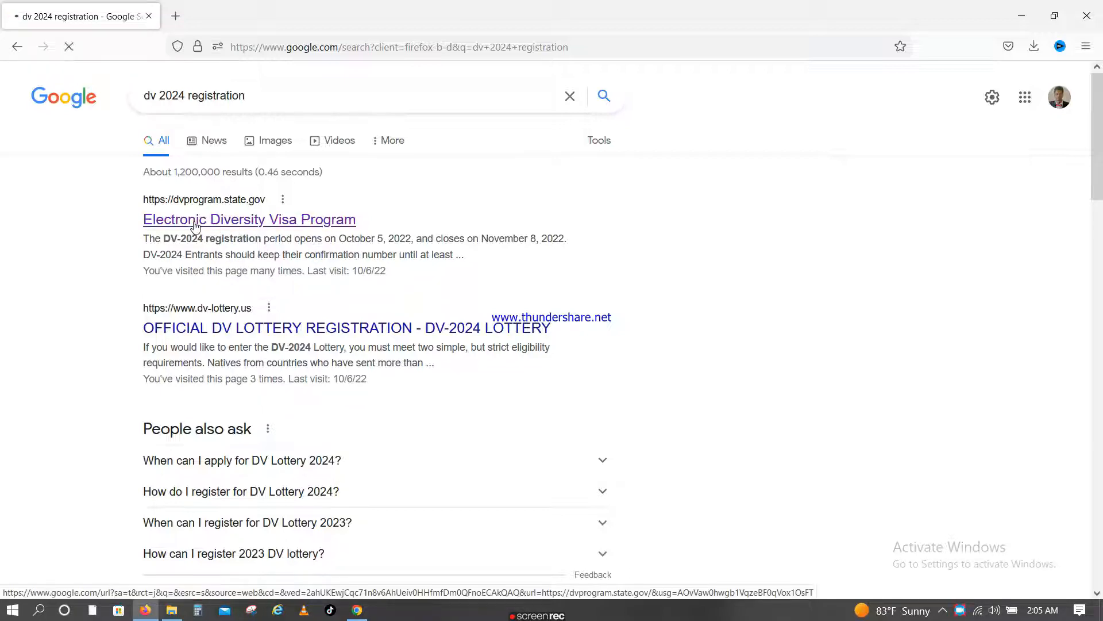
left_click(249, 219)
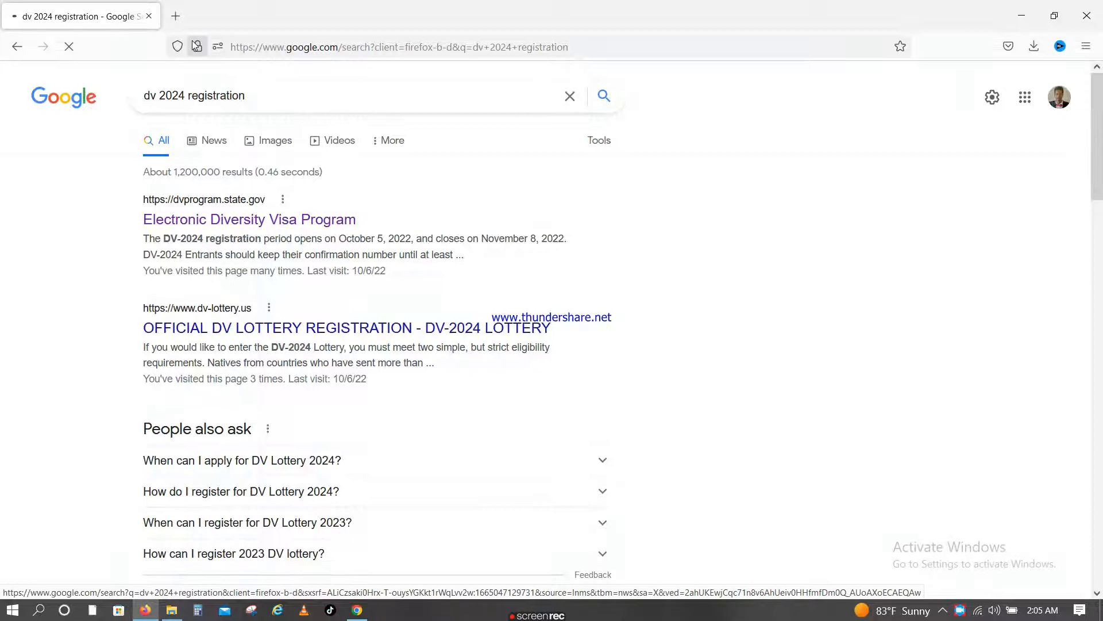
left_click(249, 219)
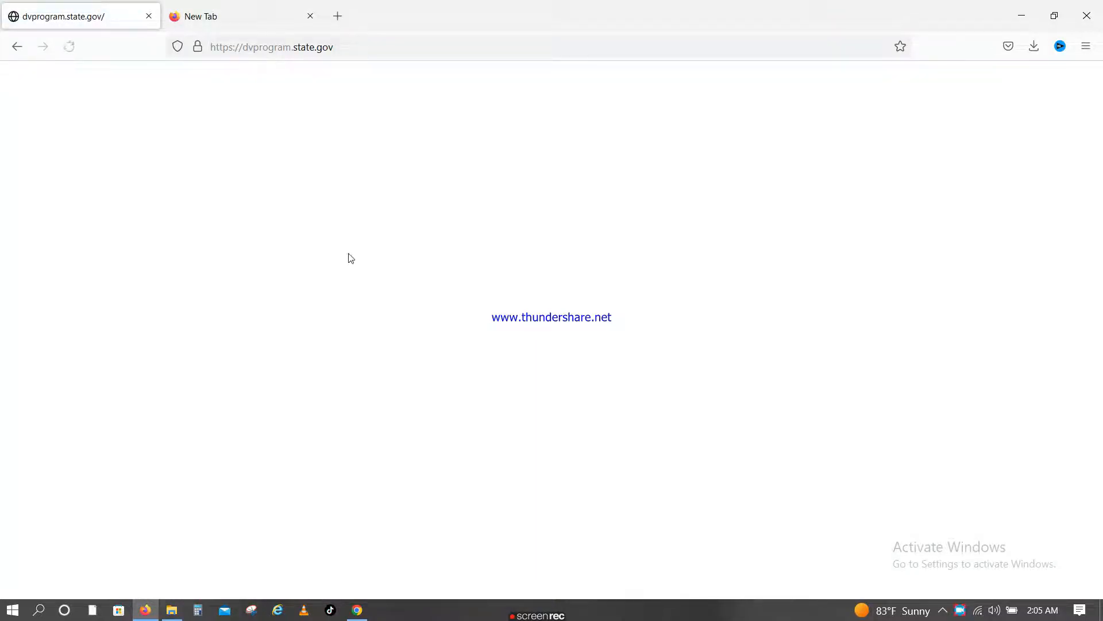
left_click(69, 47)
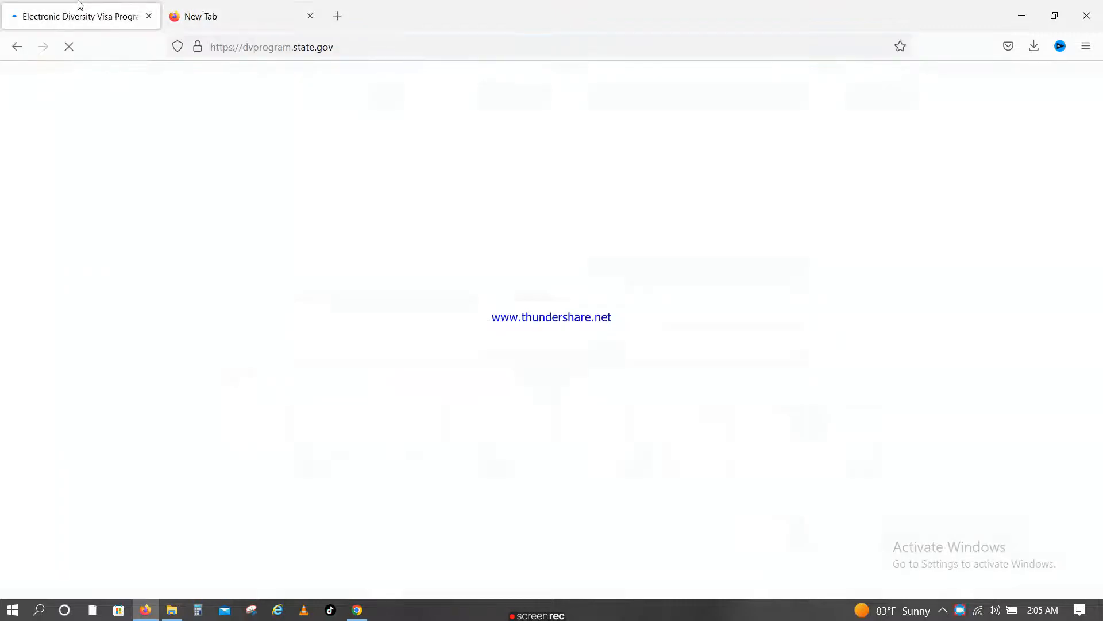
left_click(239, 15)
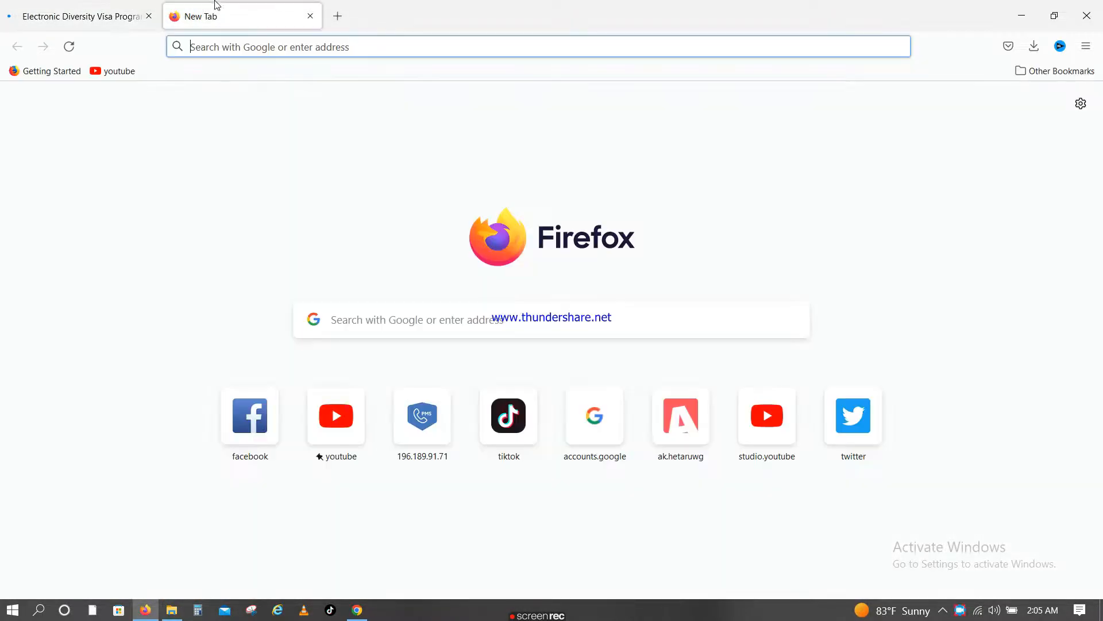
left_click(81, 16)
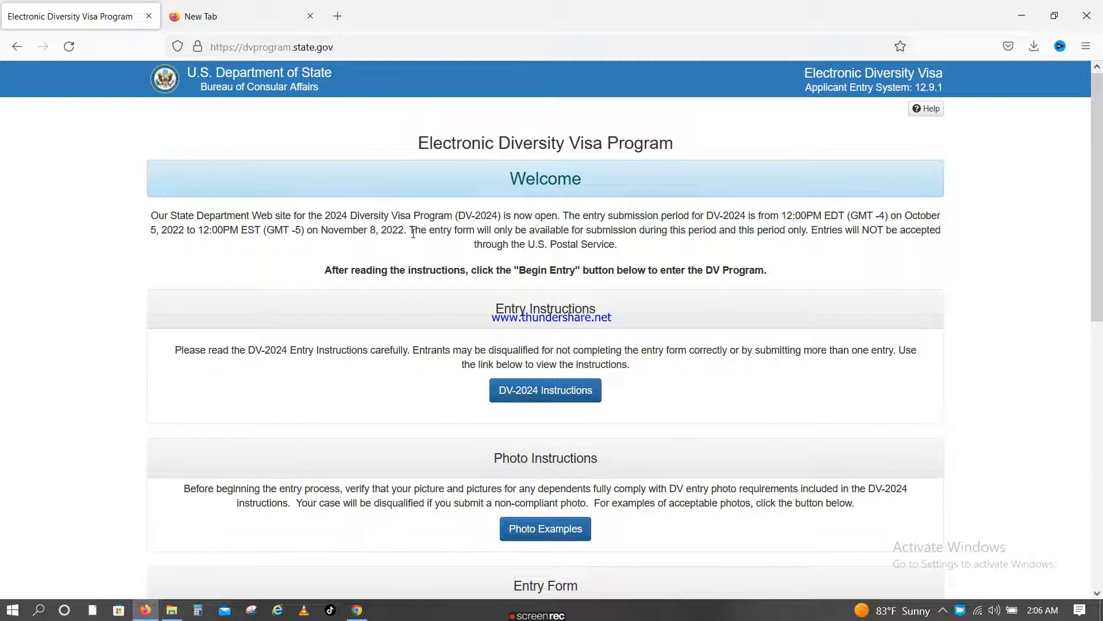
double_click(544, 179)
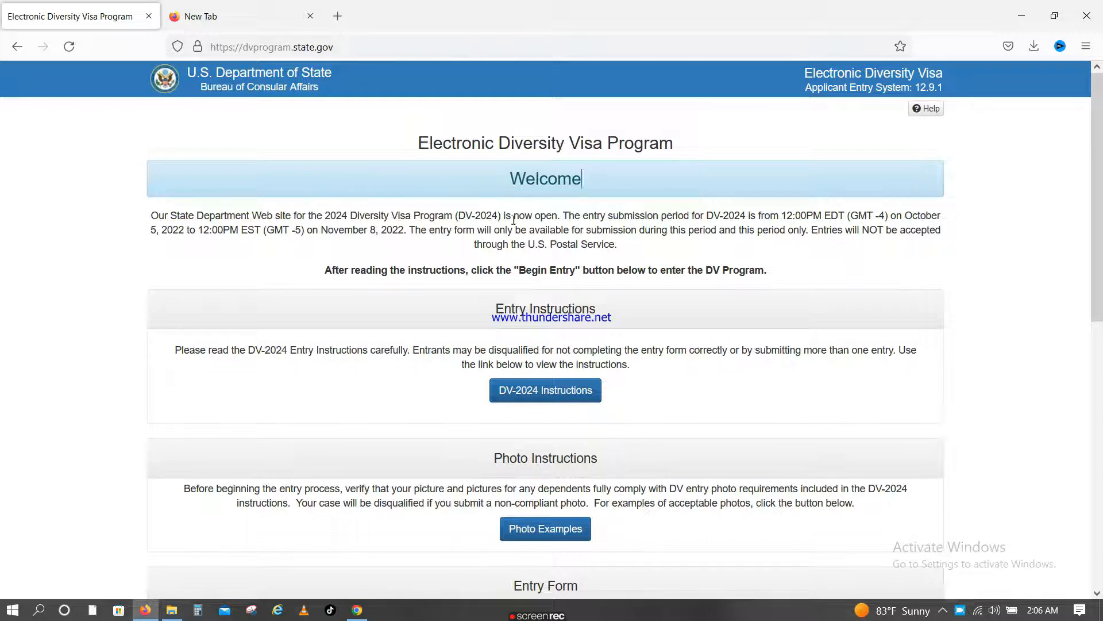
mouse_move(151, 225)
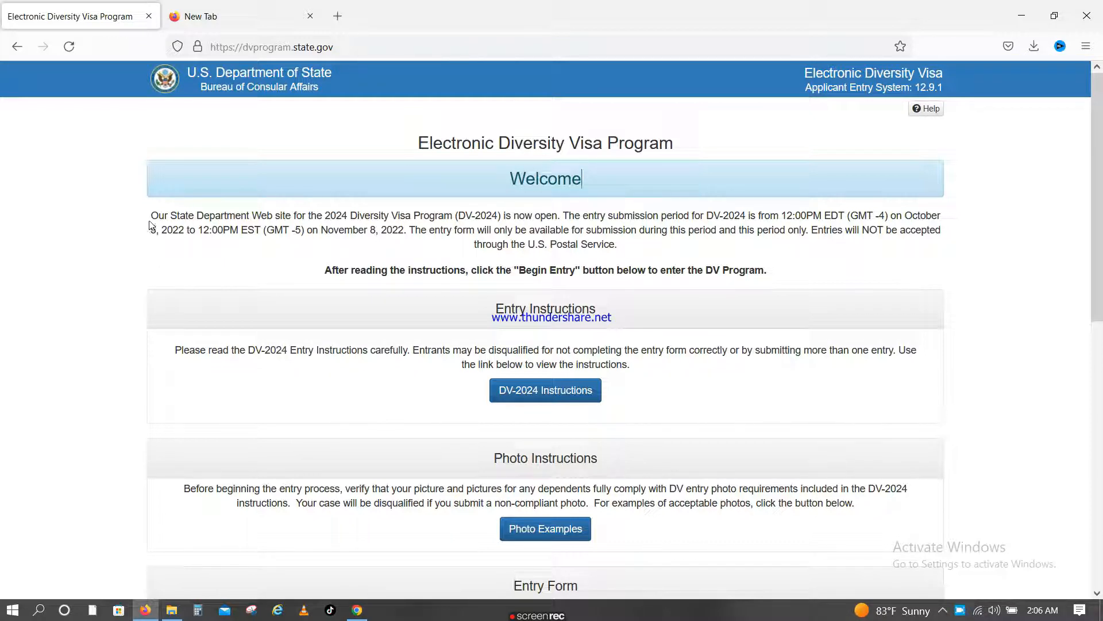
left_click_drag(150, 215, 407, 215)
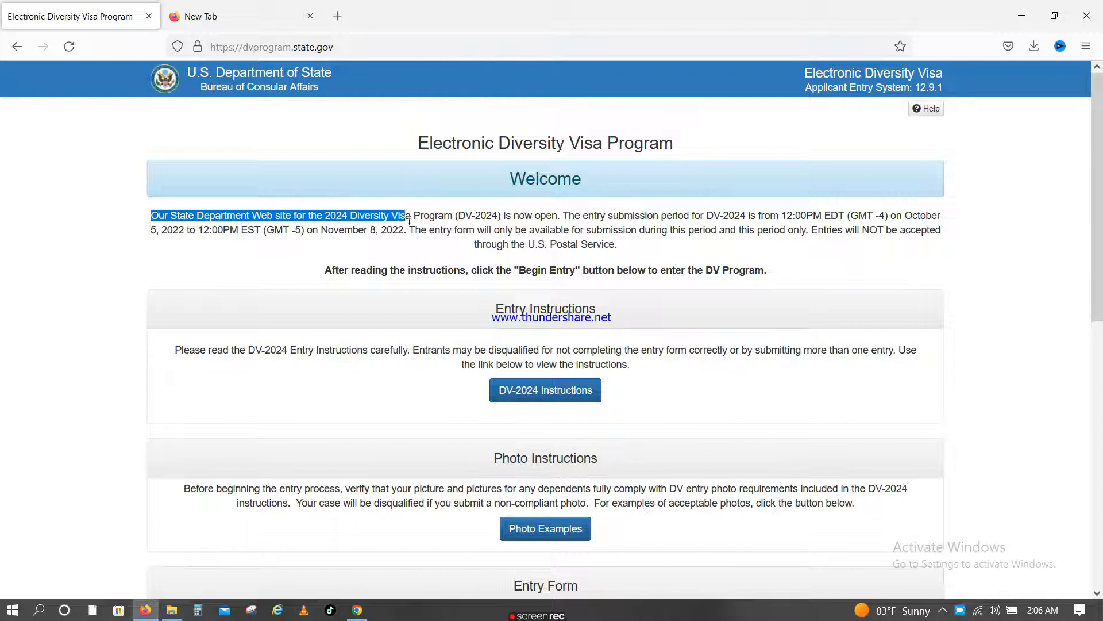
left_click_drag(405, 216, 543, 215)
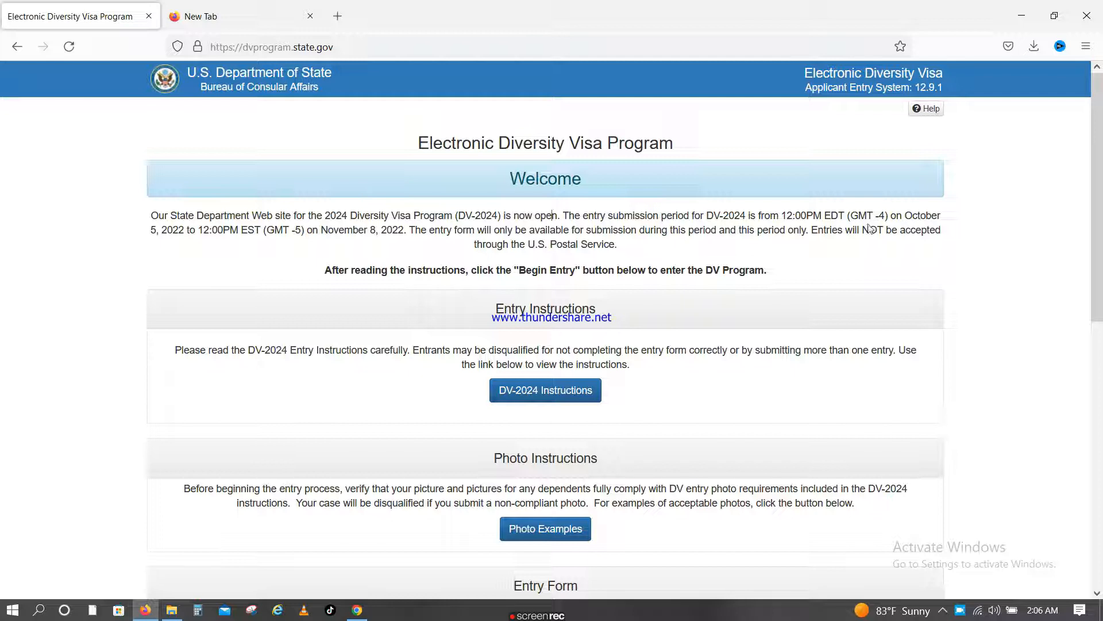
left_click_drag(906, 216, 928, 229)
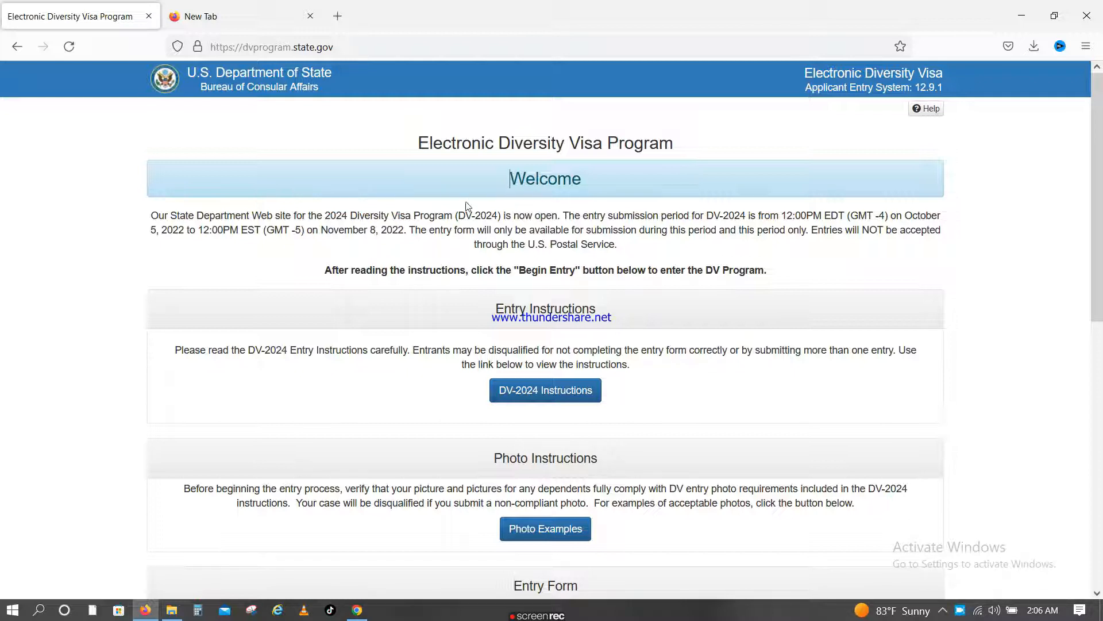
scroll("down", 3)
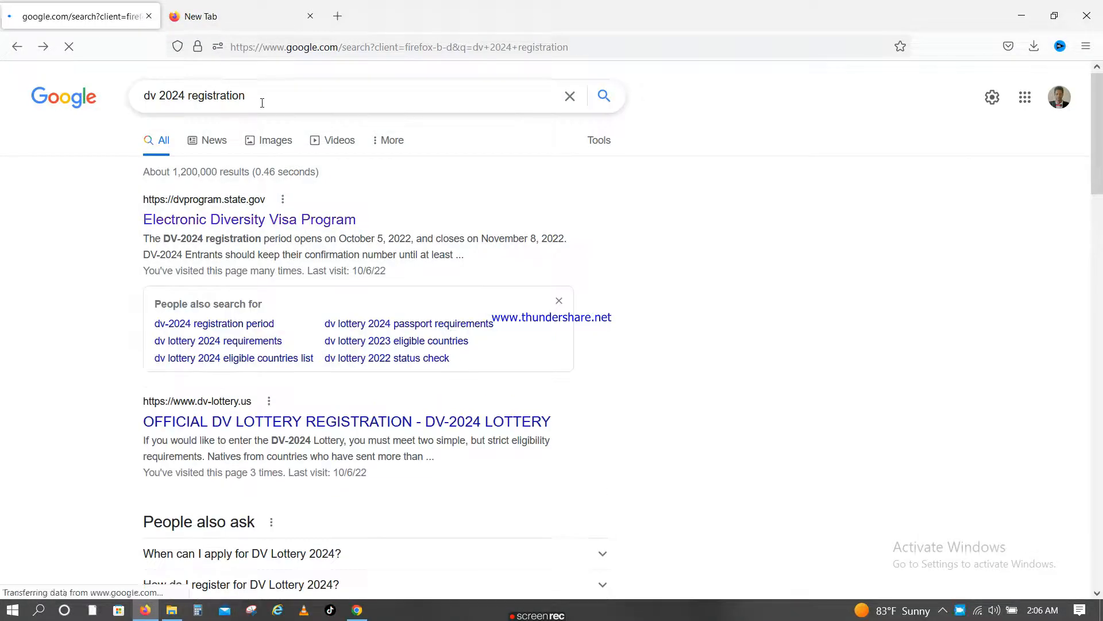
scroll("down", 3)
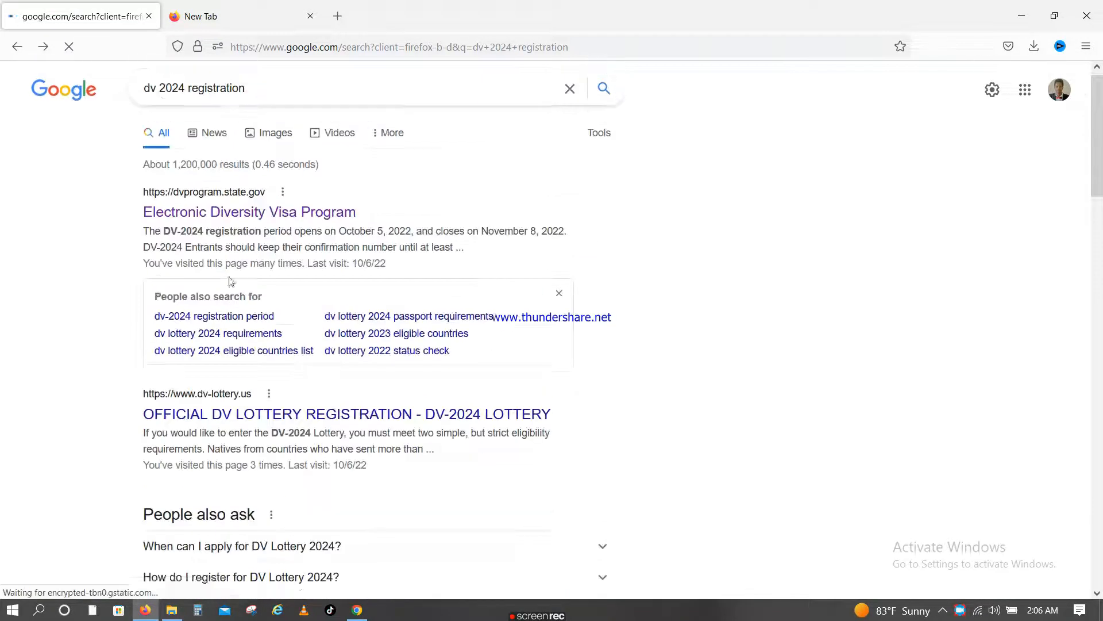
scroll("down", 3)
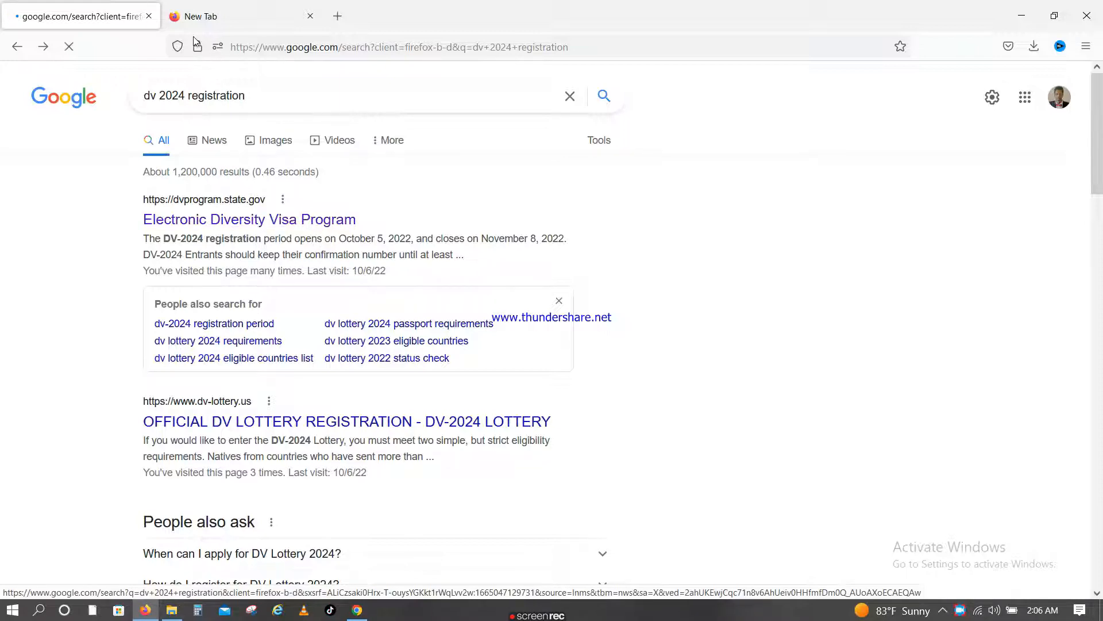
left_click(248, 219)
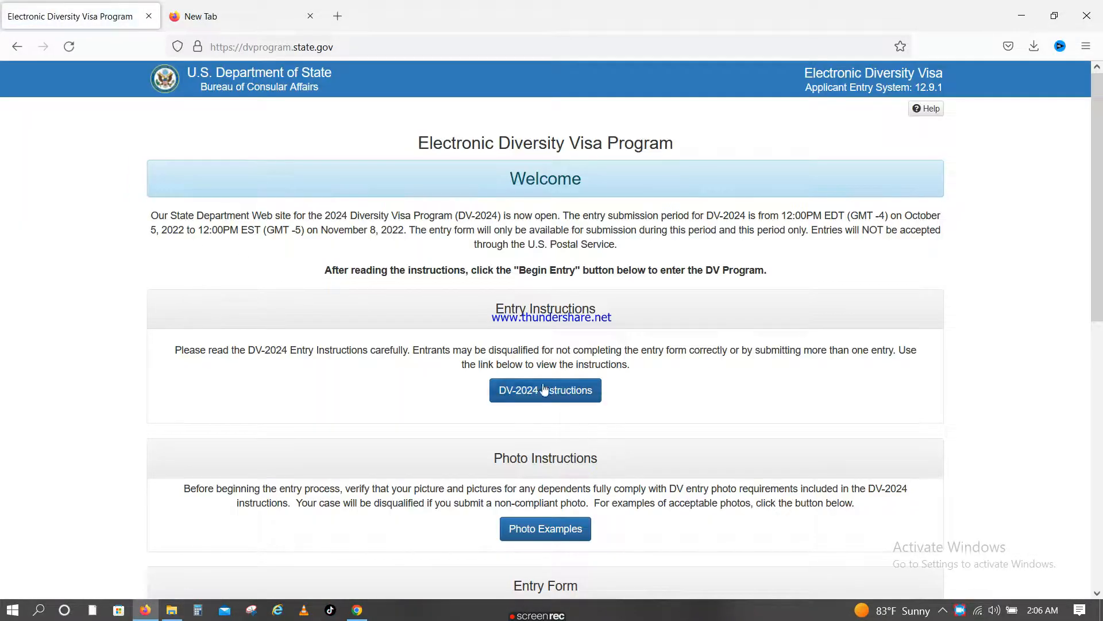
mouse_move(530, 482)
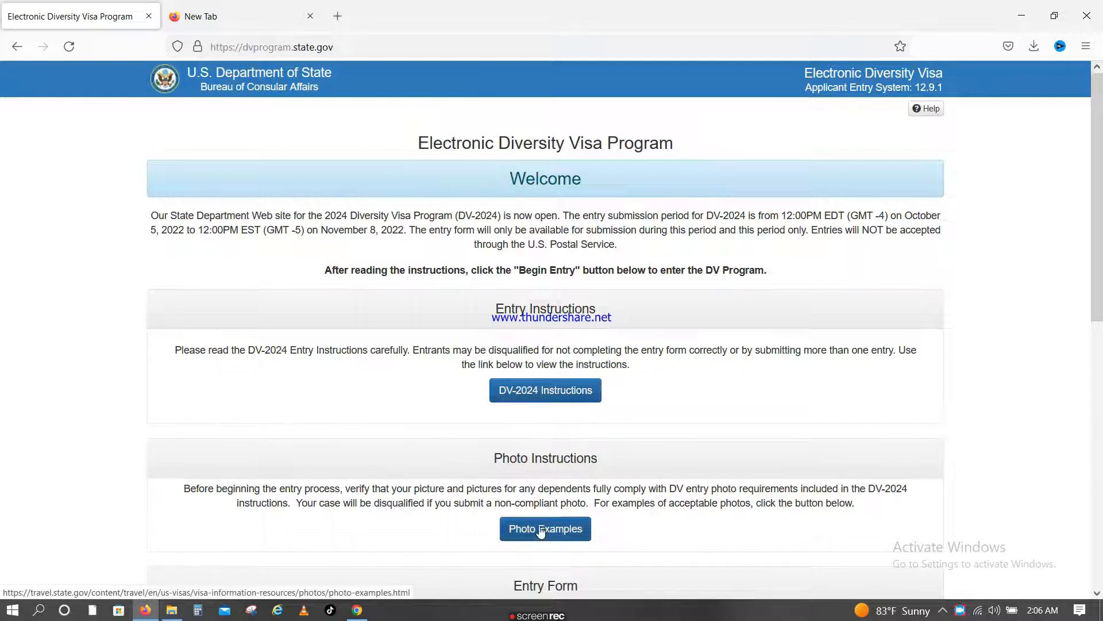
- Open the DV-2024 Instructions in a new tab and return to the Diversity Visa Program page
scroll("down", 3)
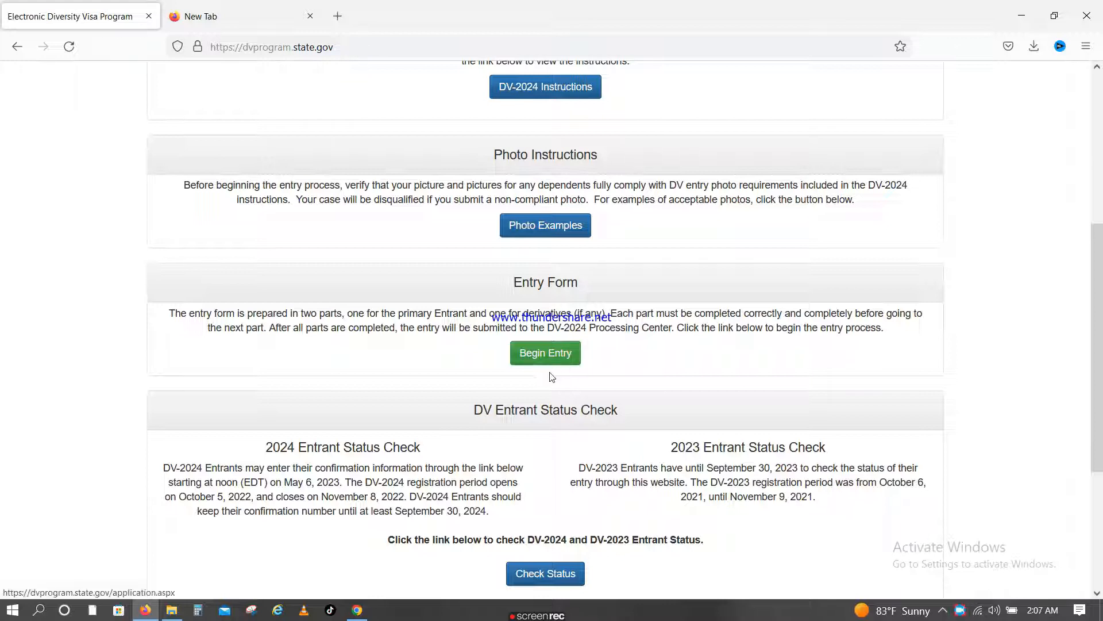
scroll("down", 3)
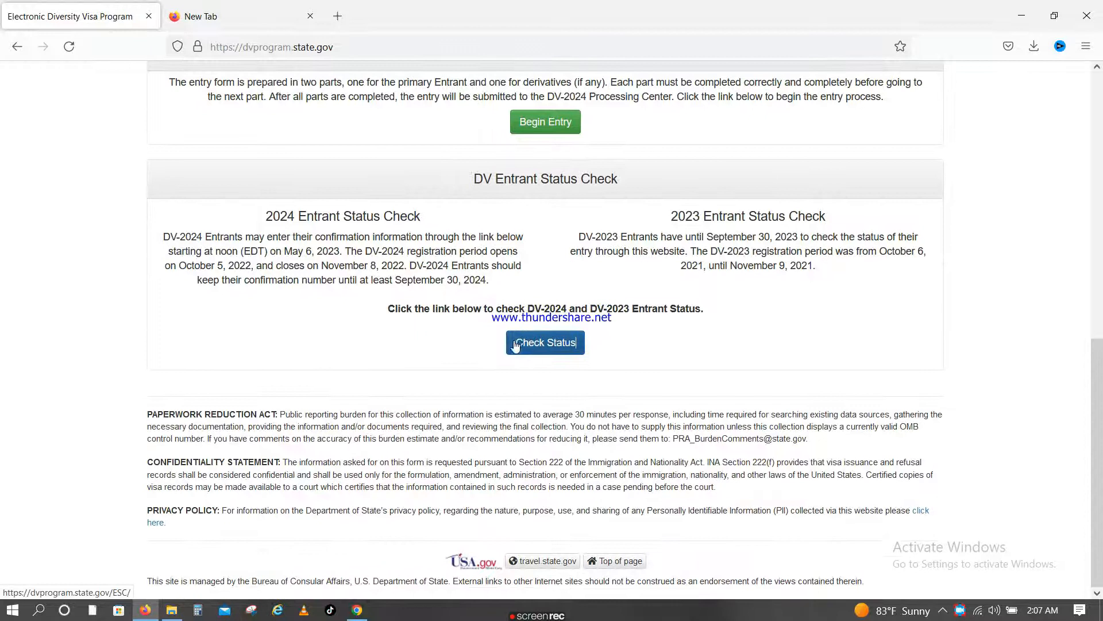
scroll("up", 3)
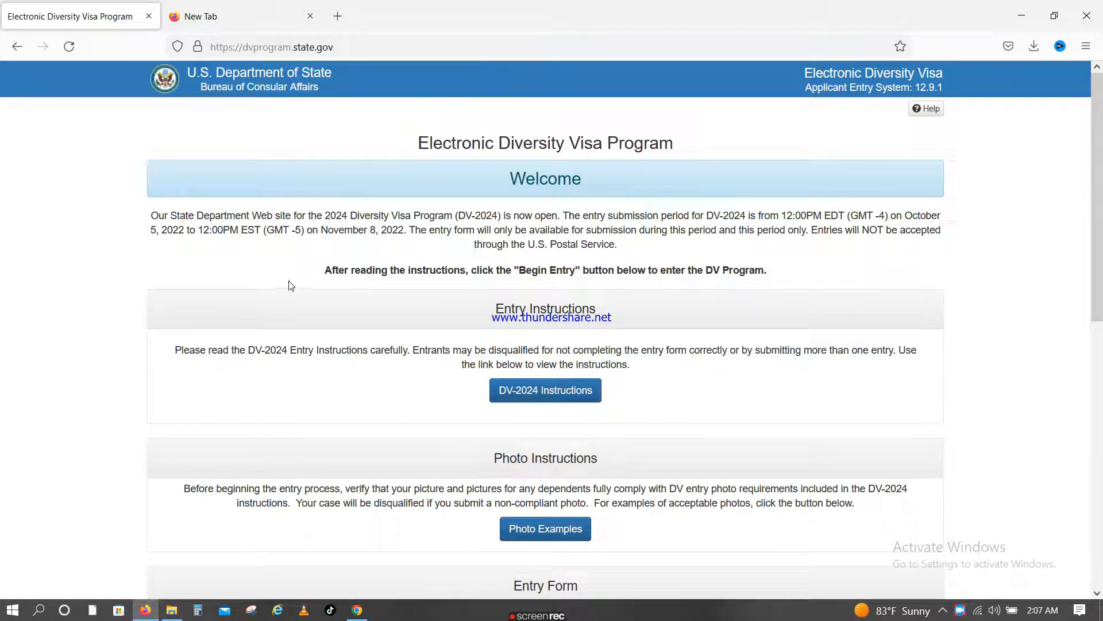
mouse_move(545, 389)
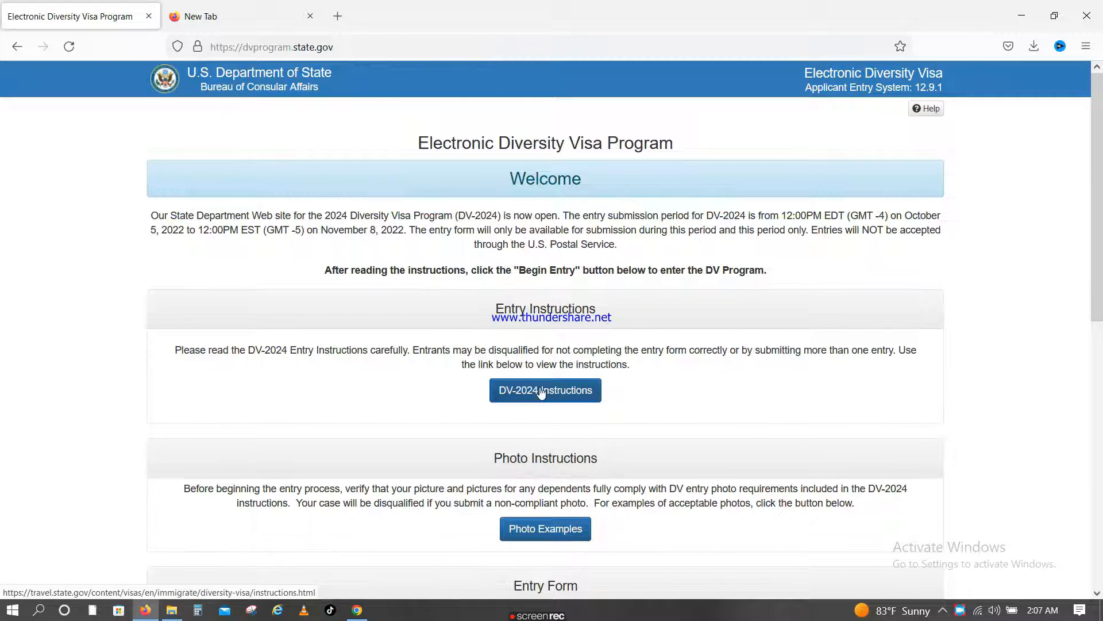
left_click(337, 16)
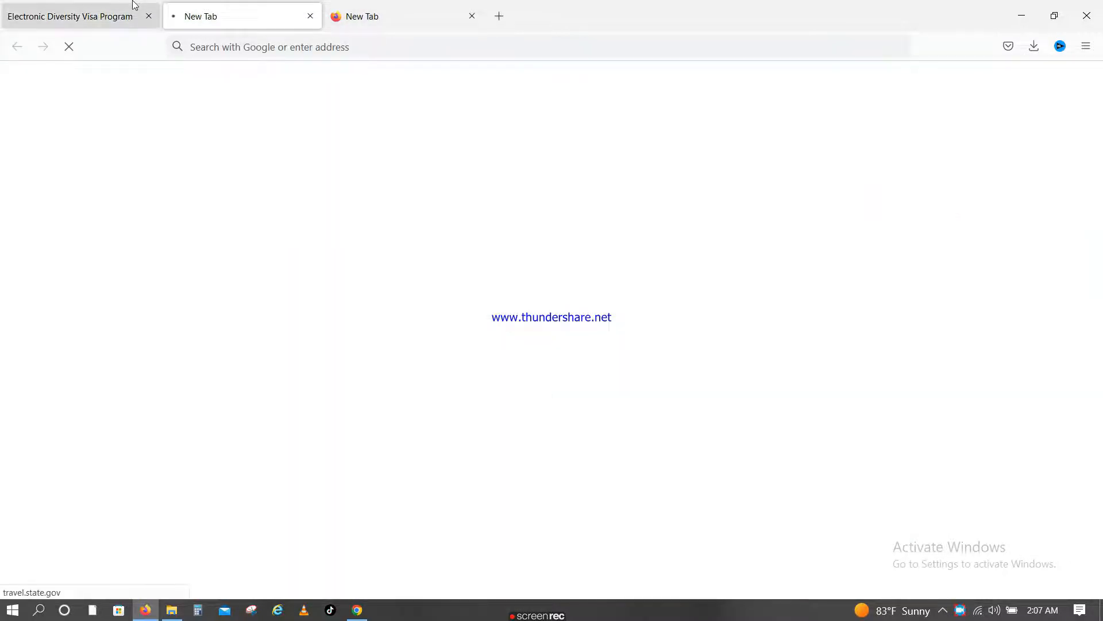
left_click(498, 15)
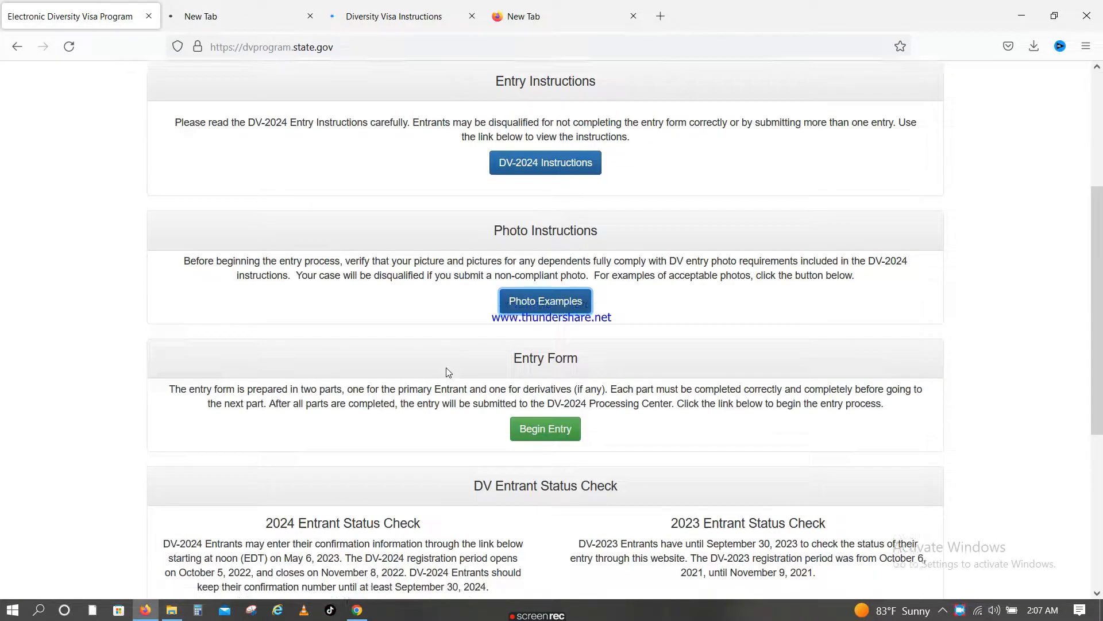
- Highlight 2024 in the status check heading, then view the Diversity Visa Instructions tab
scroll("up", 3)
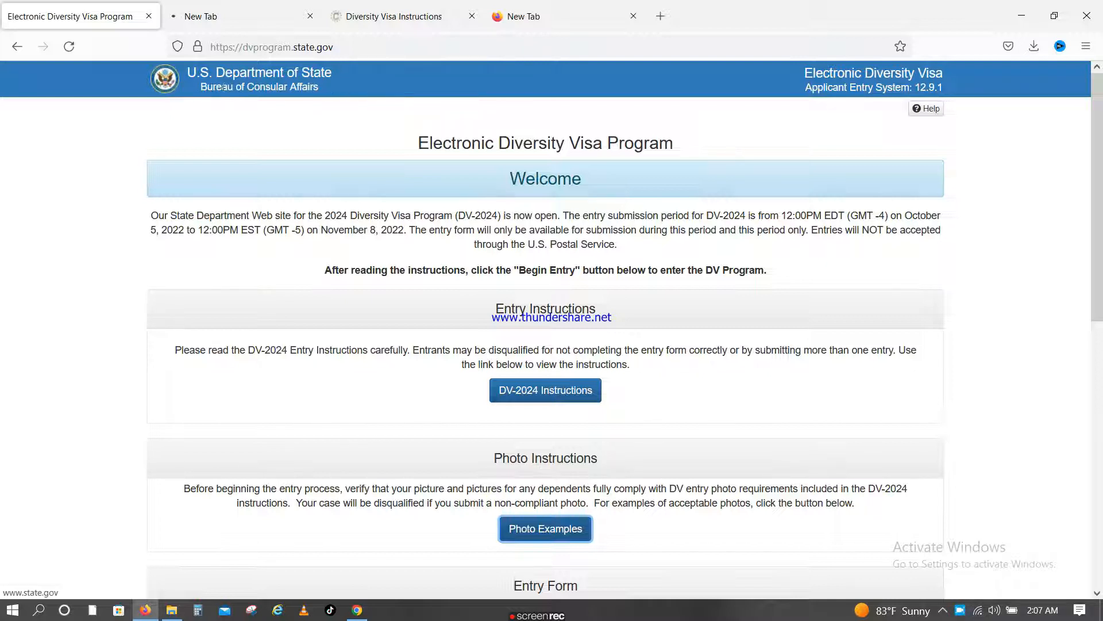
mouse_move(333, 97)
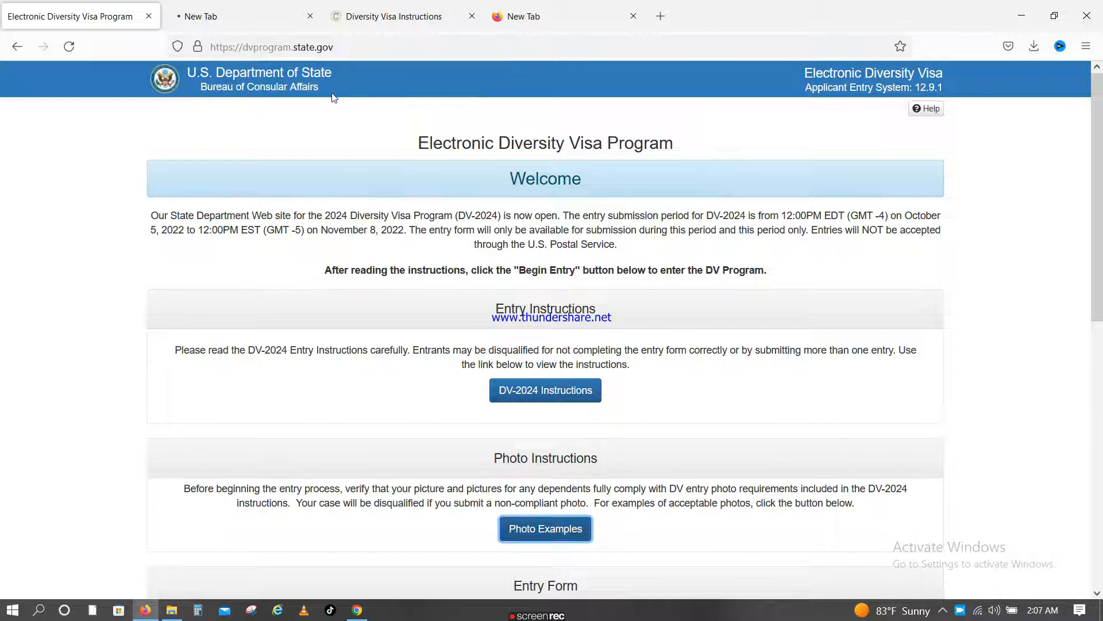
scroll("down", 3)
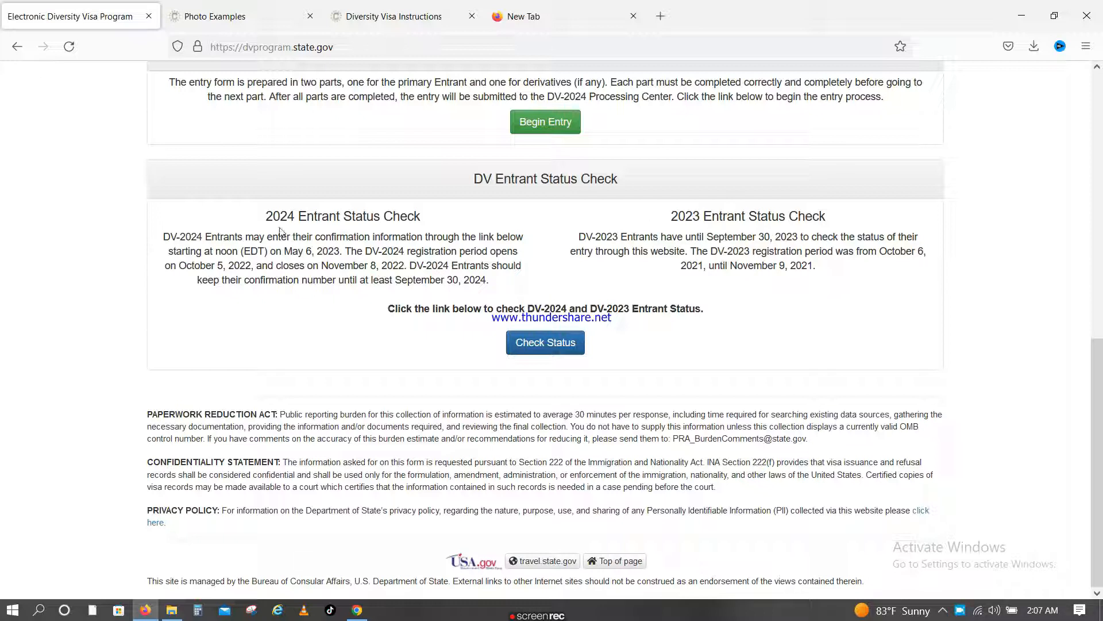
double_click(280, 216)
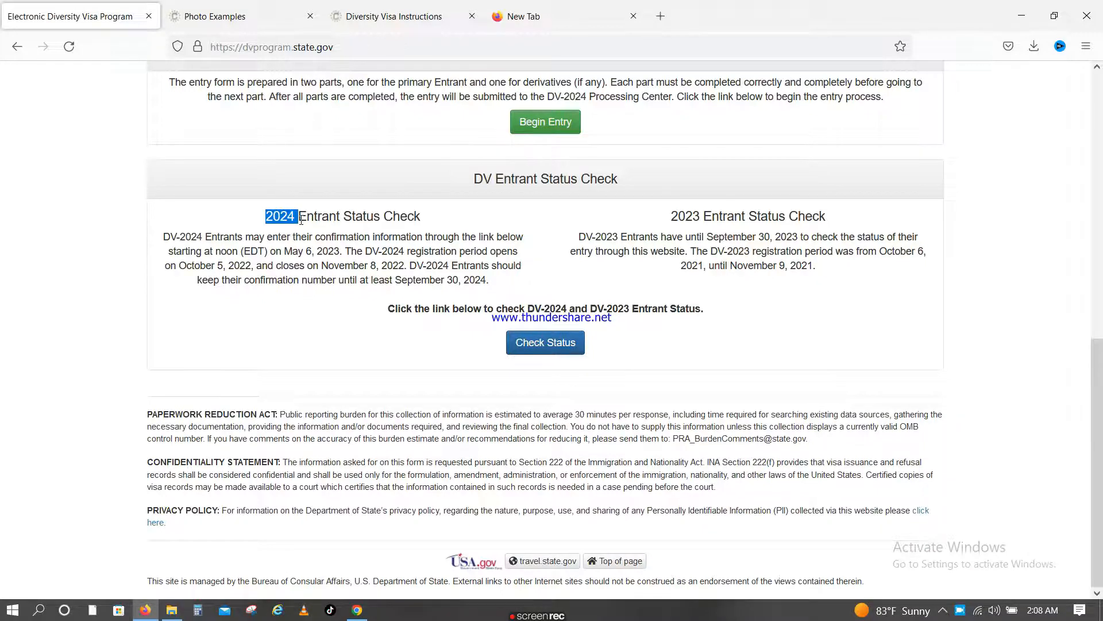
left_click(394, 16)
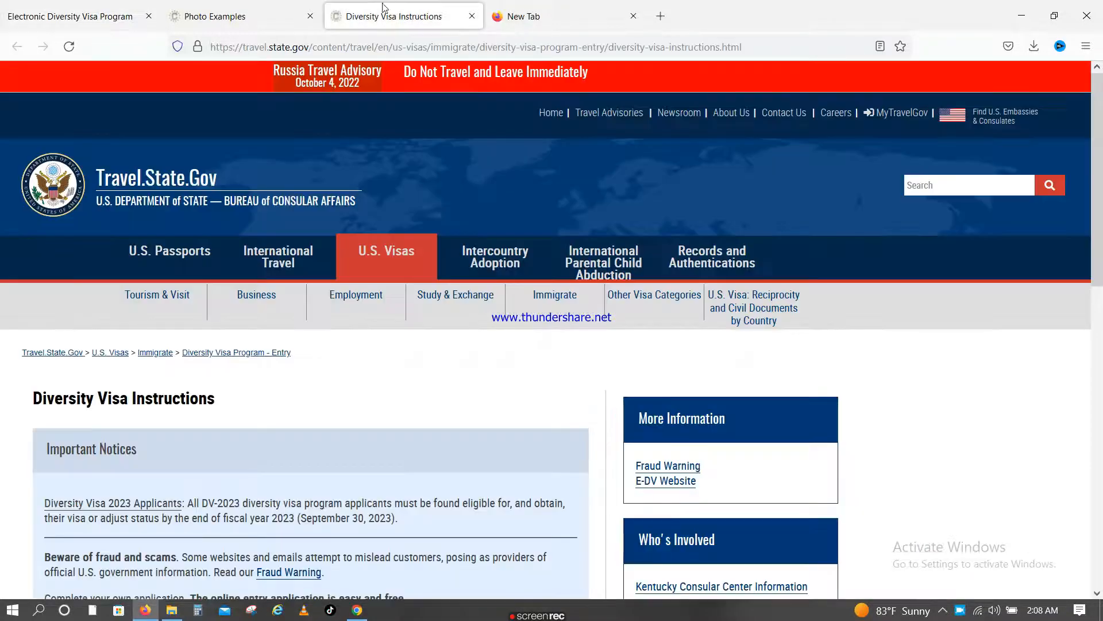
scroll("down", 3)
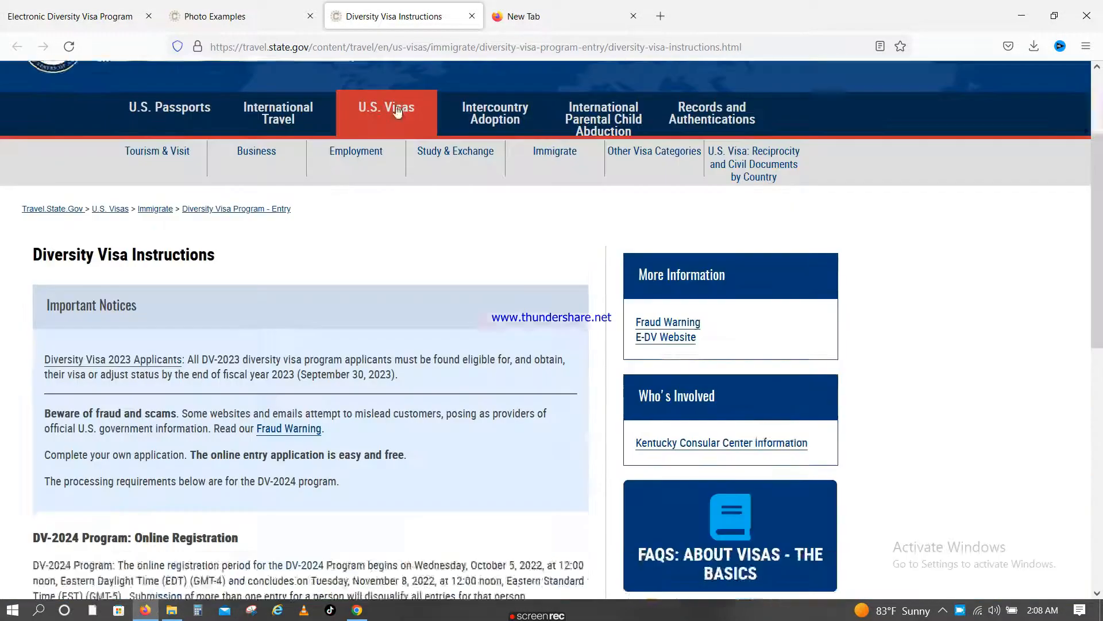
- Scroll the Photo Examples page down to the Detailed Examples of Visa Photos gallery
left_click(218, 17)
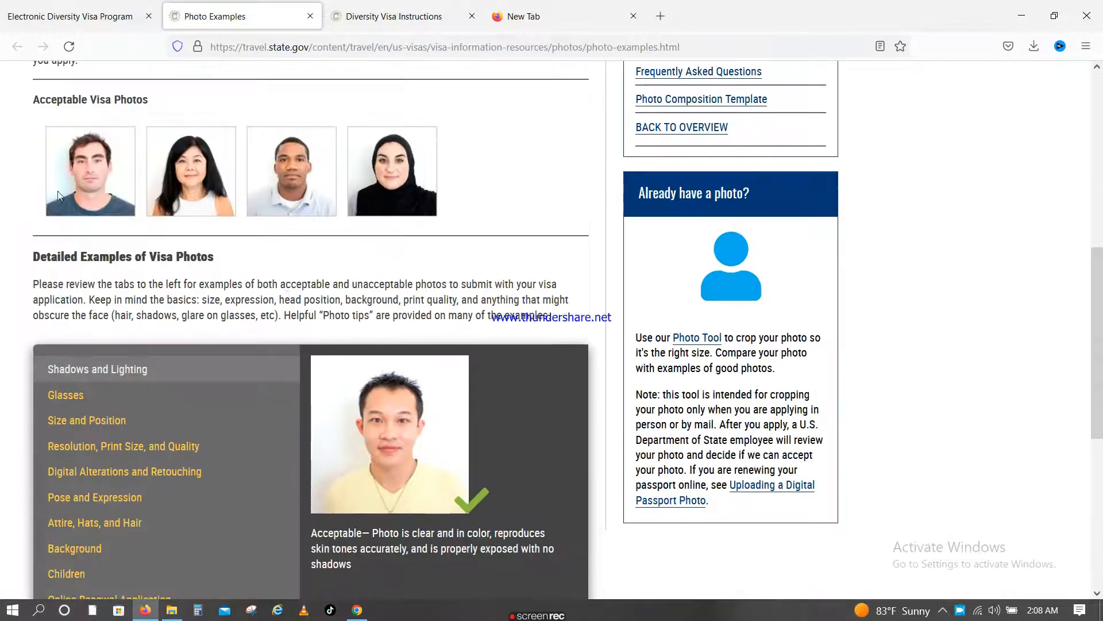
scroll("up", 3)
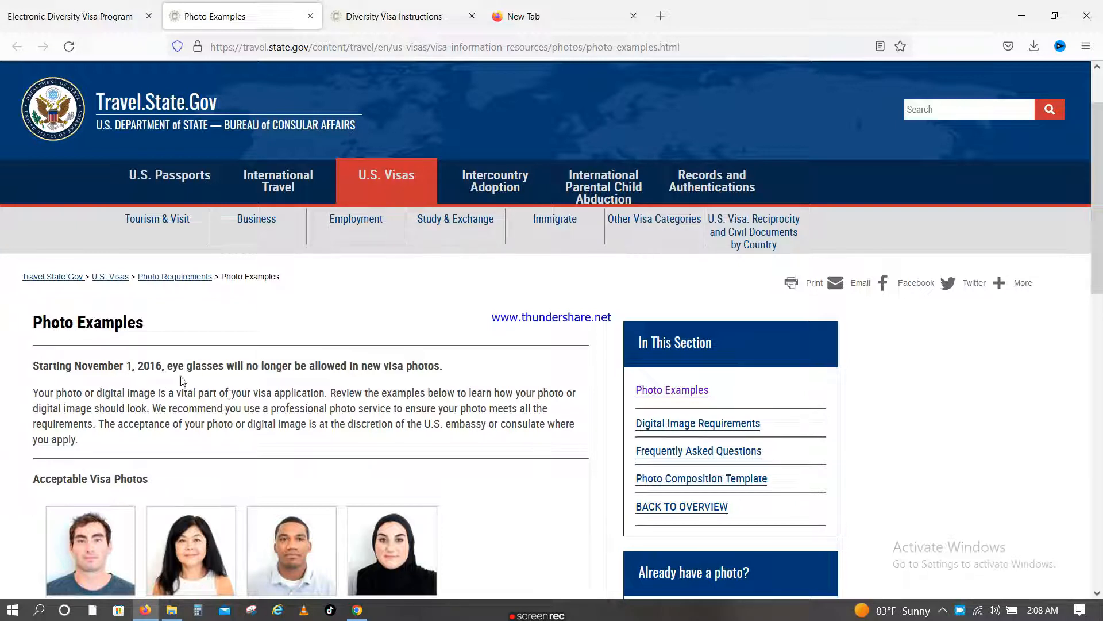
mouse_move(339, 386)
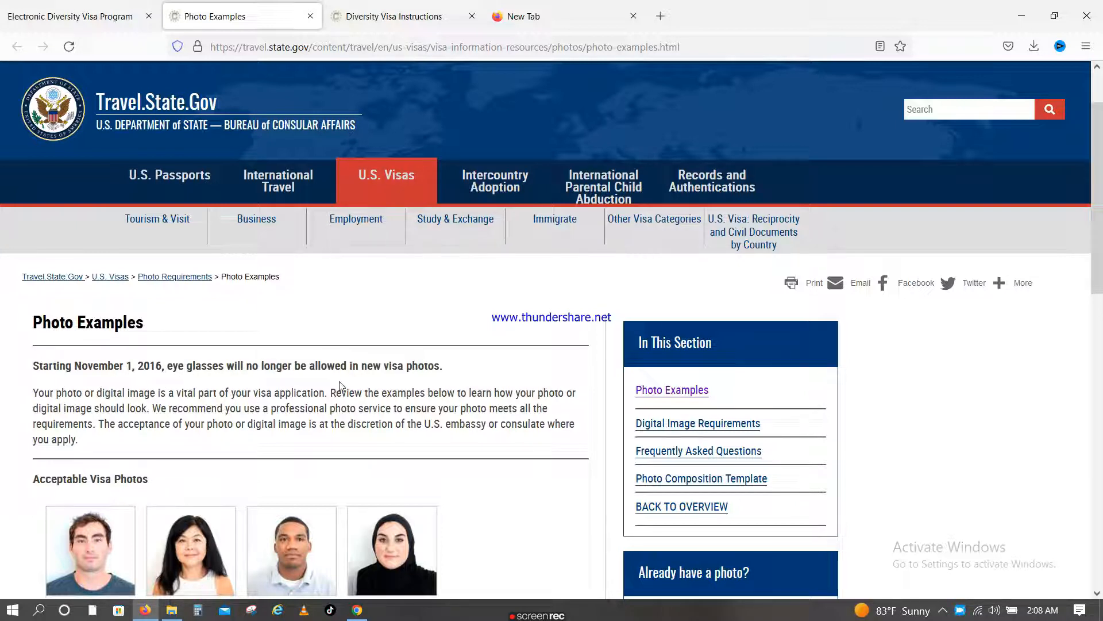
scroll("down", 3)
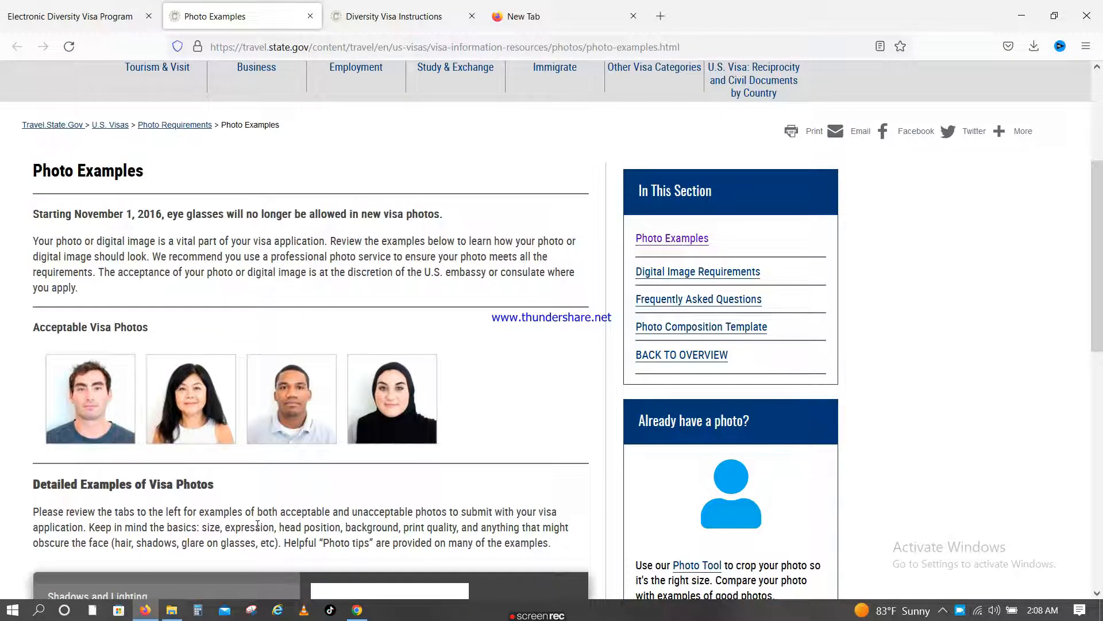
mouse_move(104, 423)
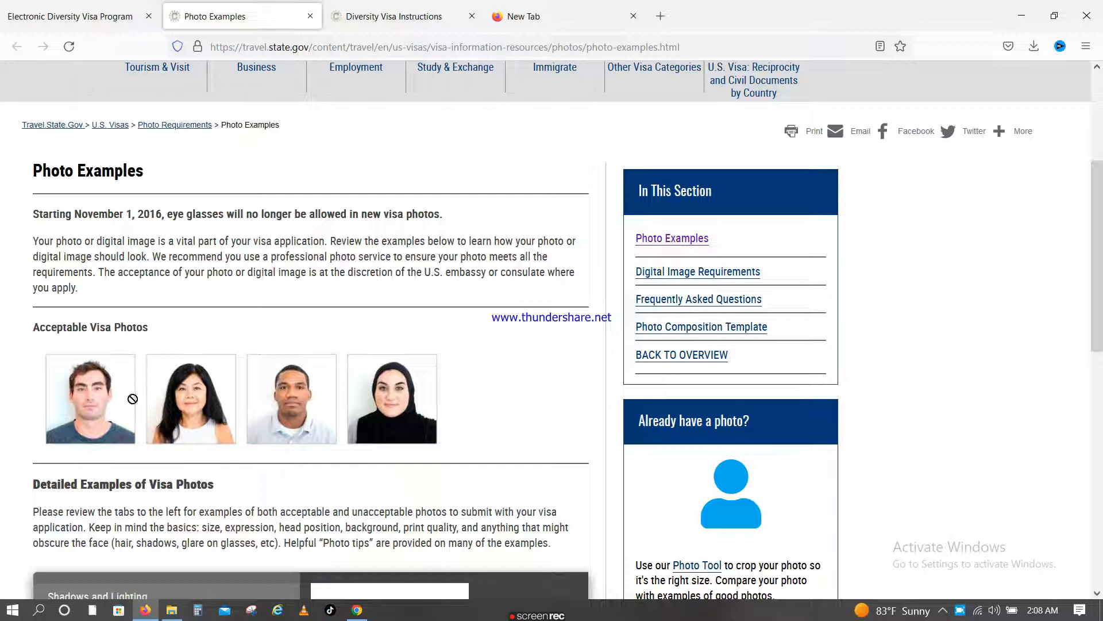
scroll("down", 3)
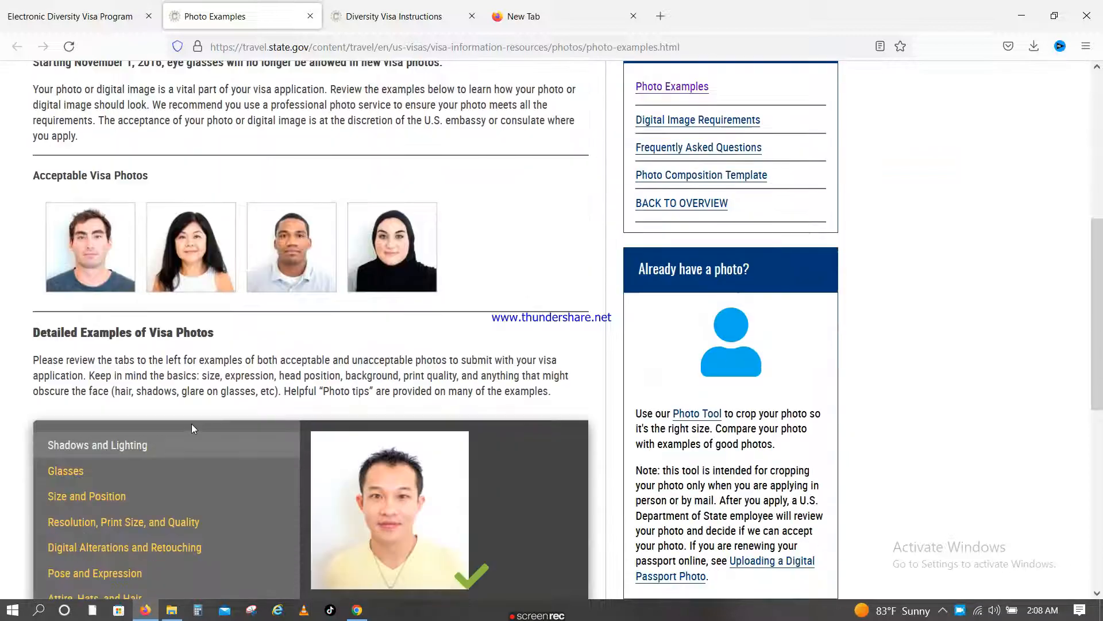
scroll("down", 3)
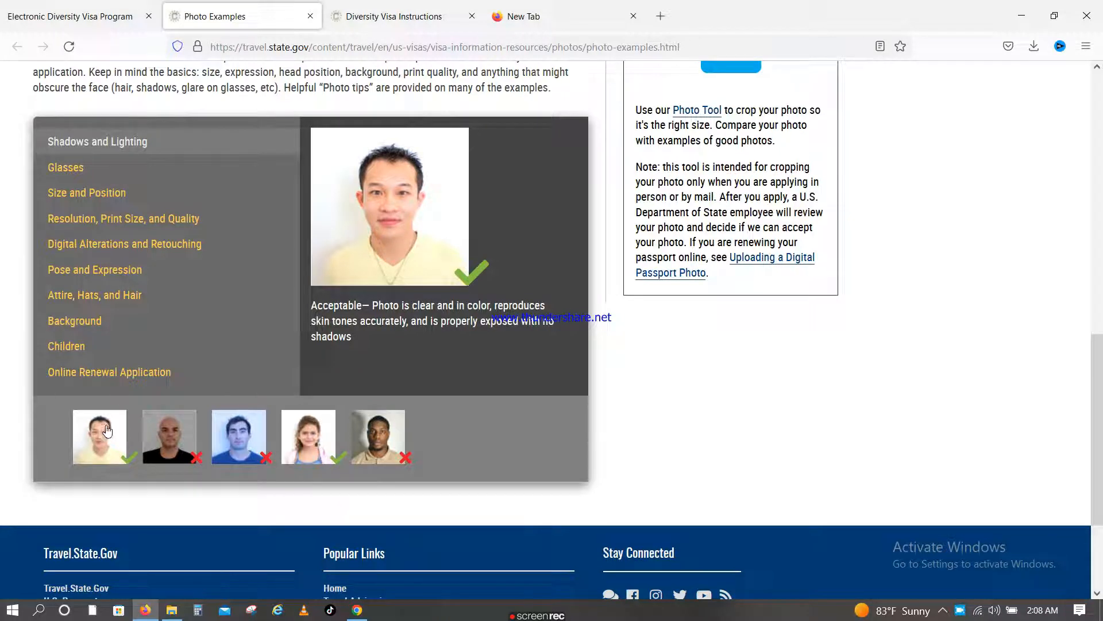
mouse_move(186, 480)
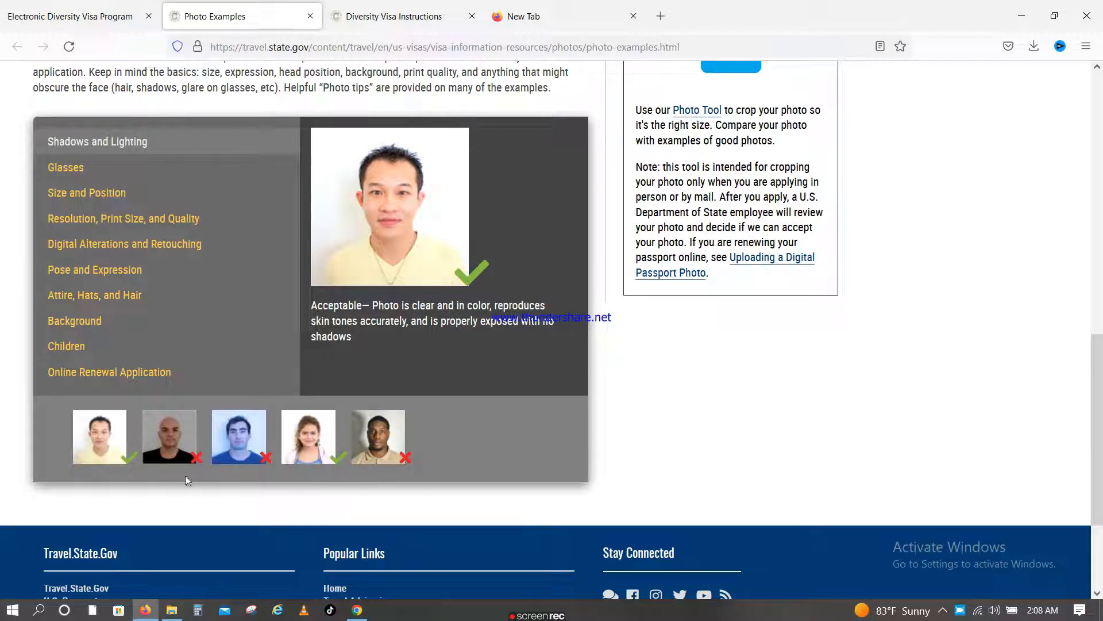
mouse_move(251, 449)
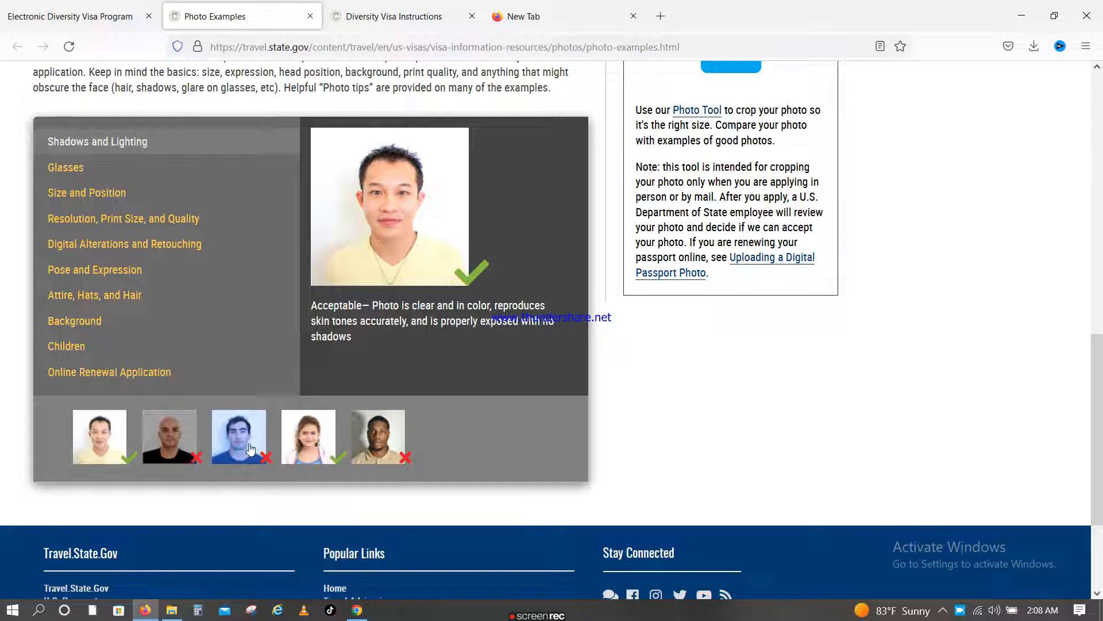
mouse_move(319, 445)
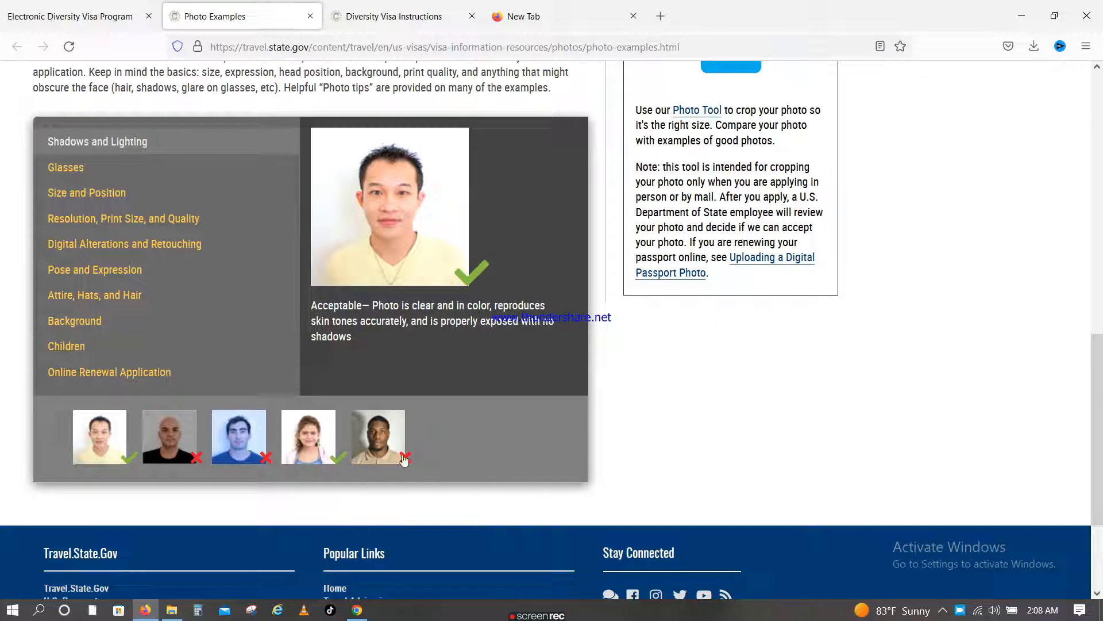
scroll("down", 3)
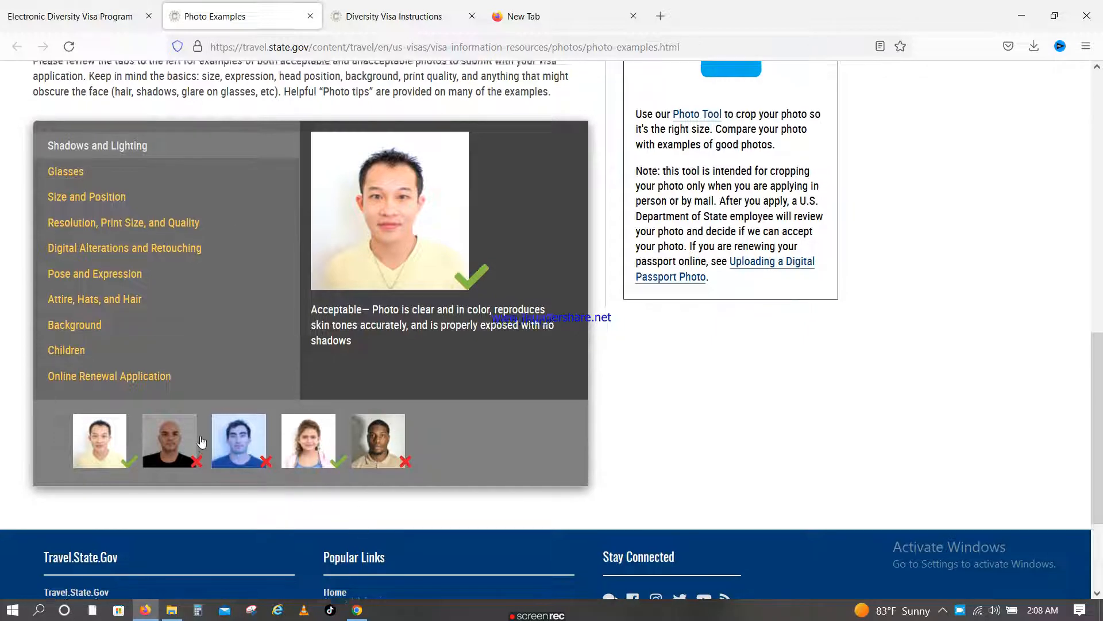
- Review the Instructions and Photo Examples tabs, ending on the program's Entry Form section
left_click(394, 16)
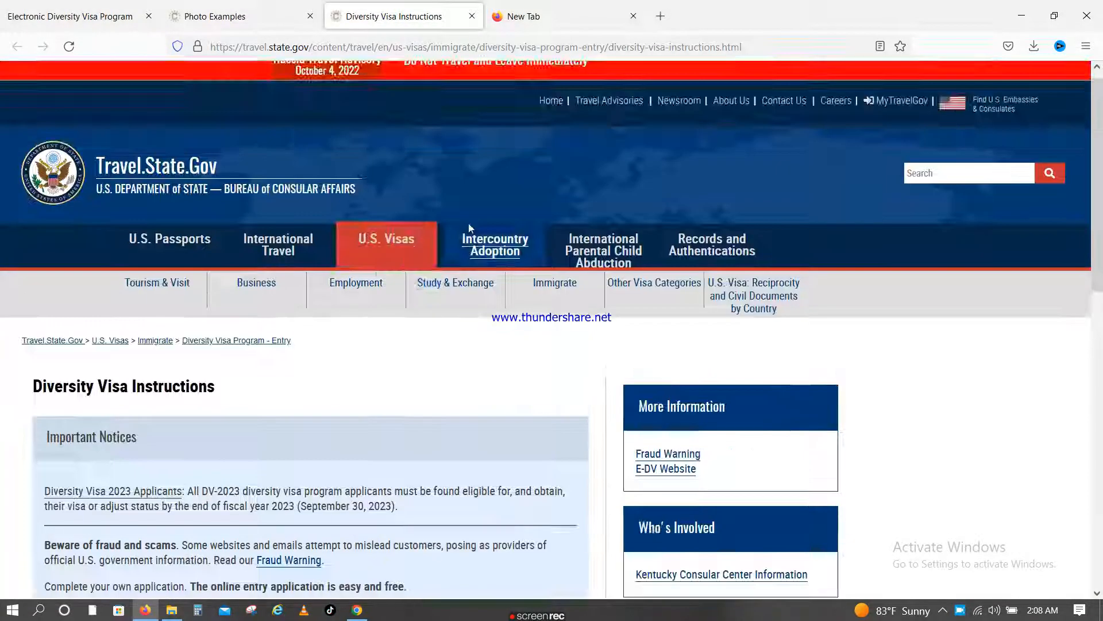
scroll("down", 3)
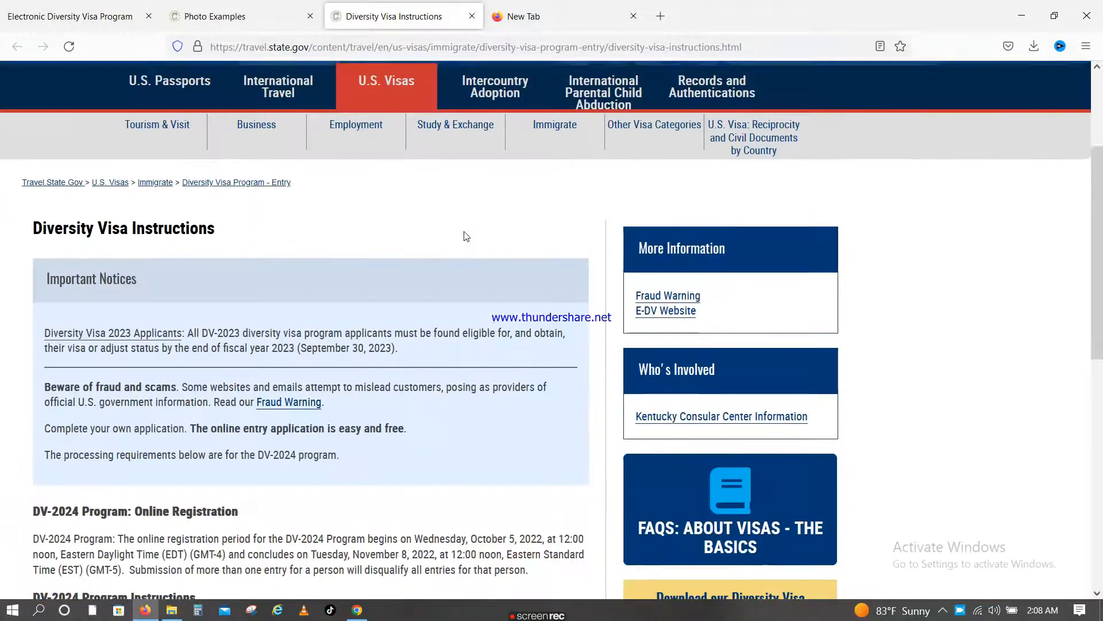
left_click(214, 16)
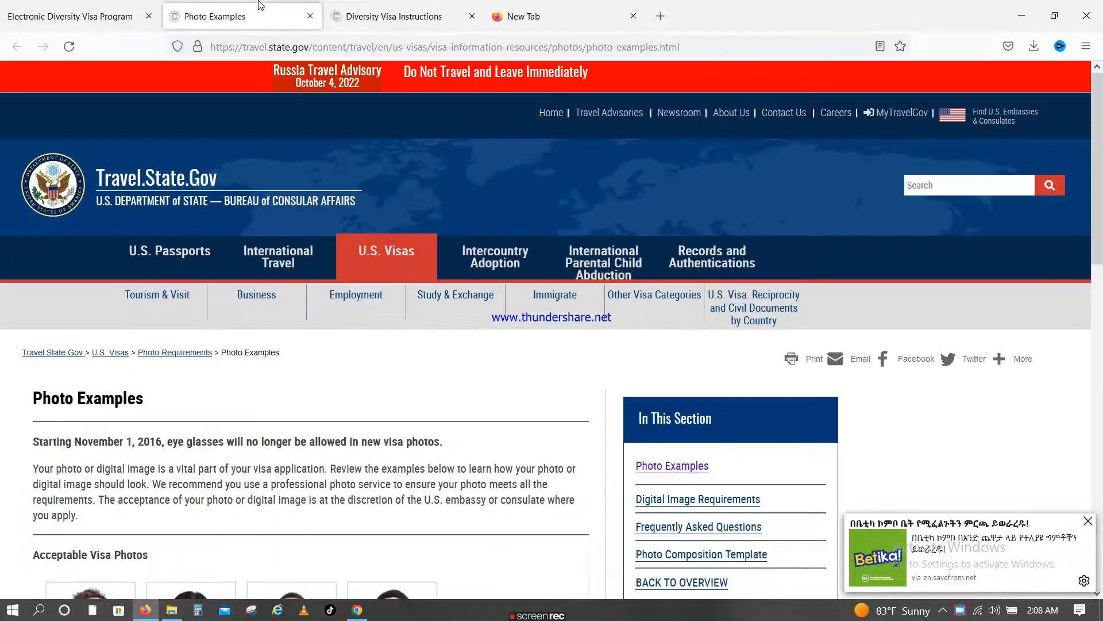
left_click(70, 16)
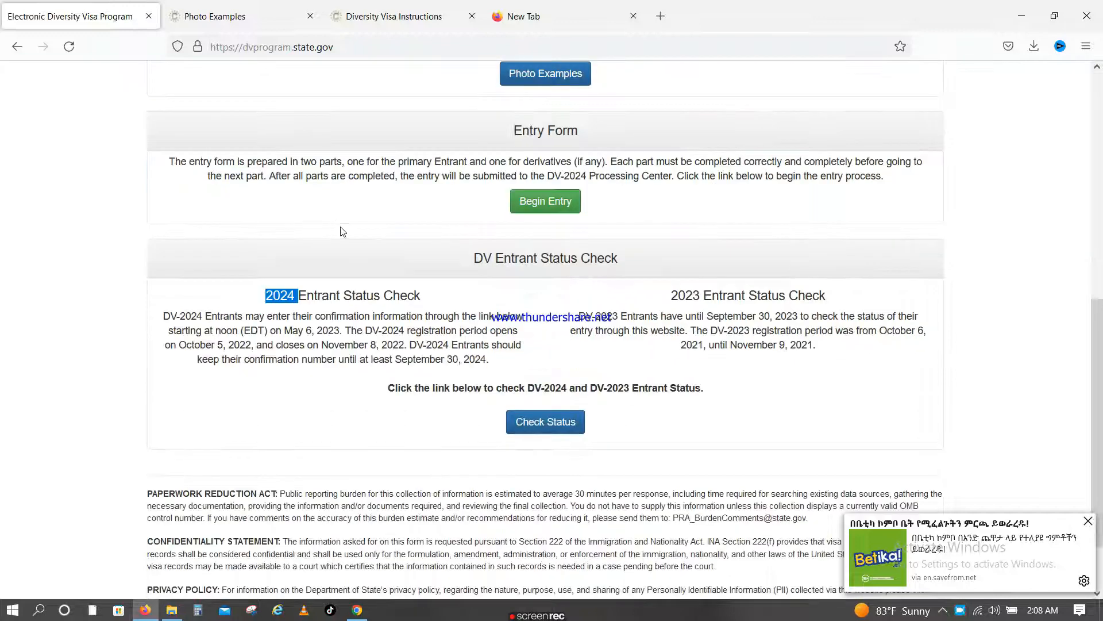
scroll("down", 3)
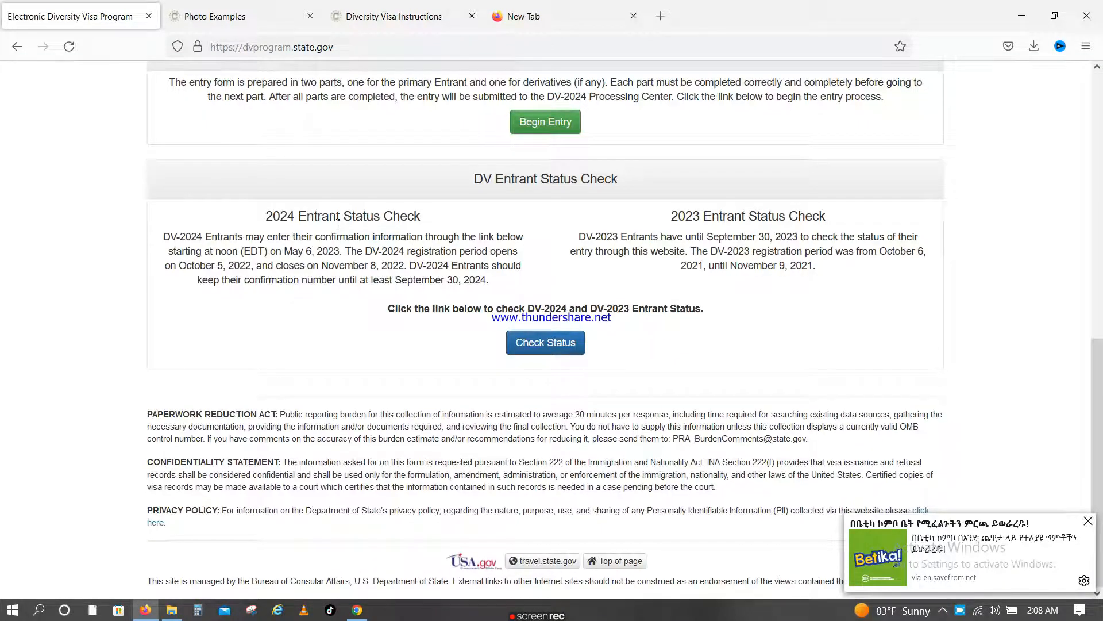
left_click(218, 16)
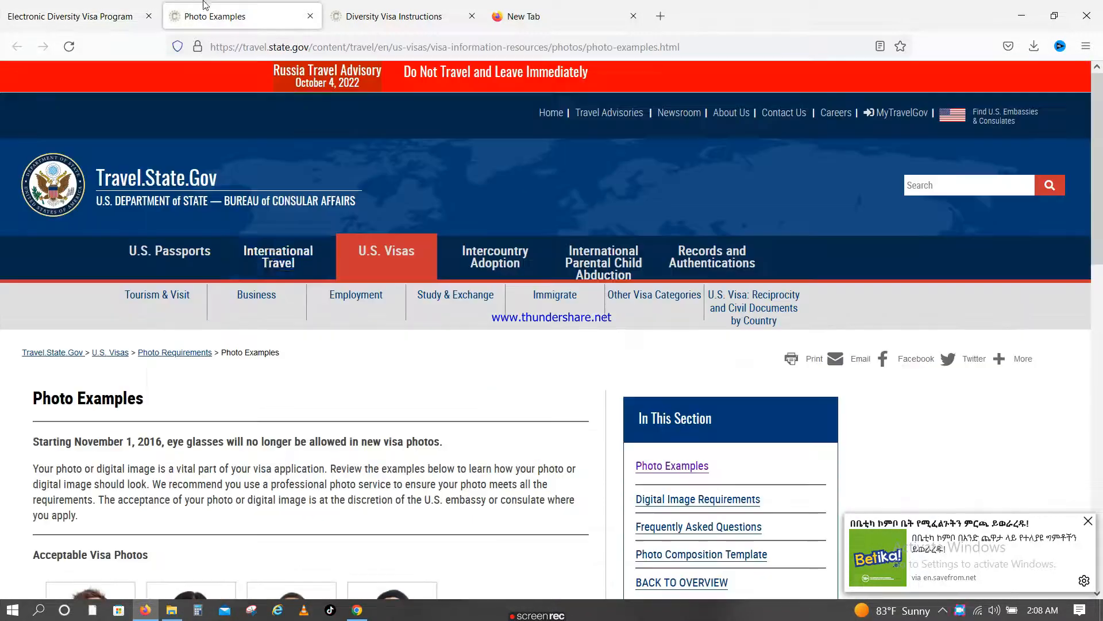
left_click(70, 16)
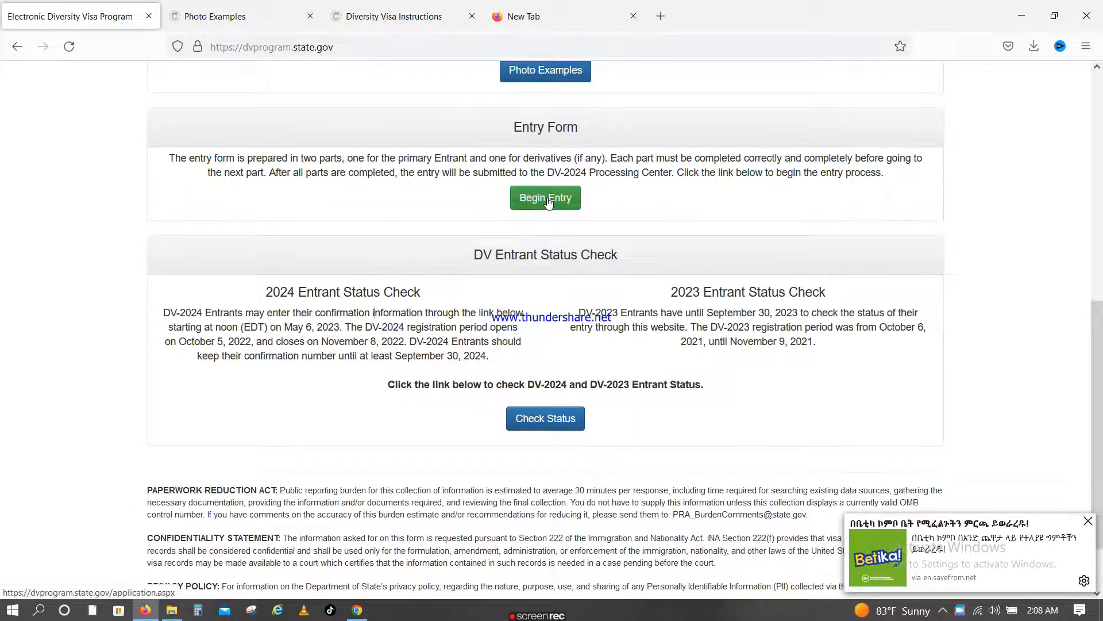
- Start the DV-2024 entry form with Begin Entry, after briefly checking Photo Examples
left_click(545, 198)
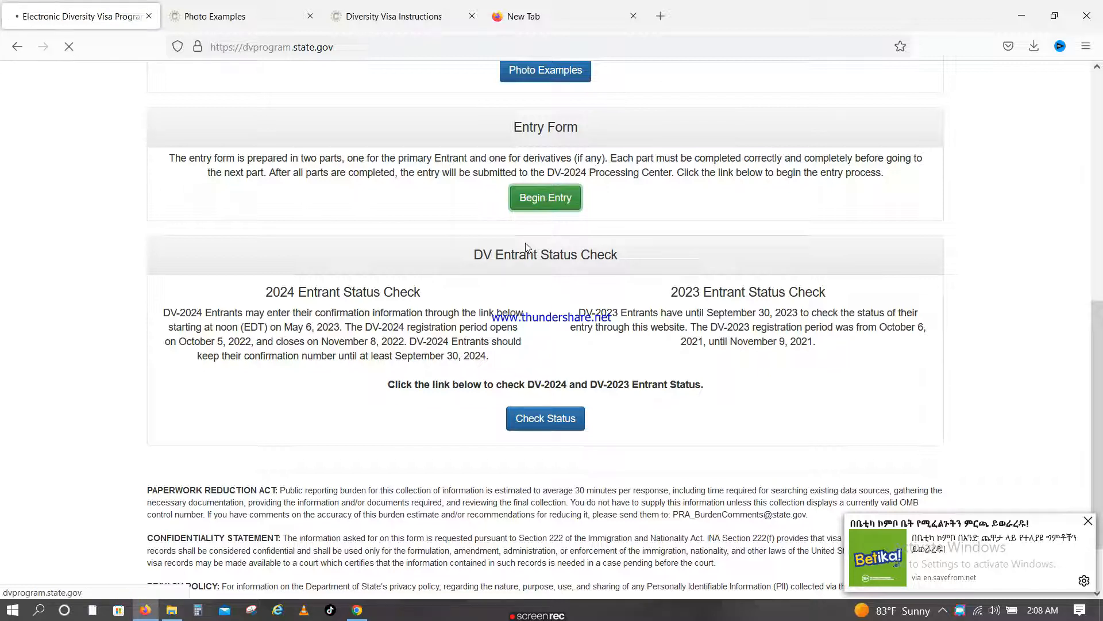
left_click(544, 198)
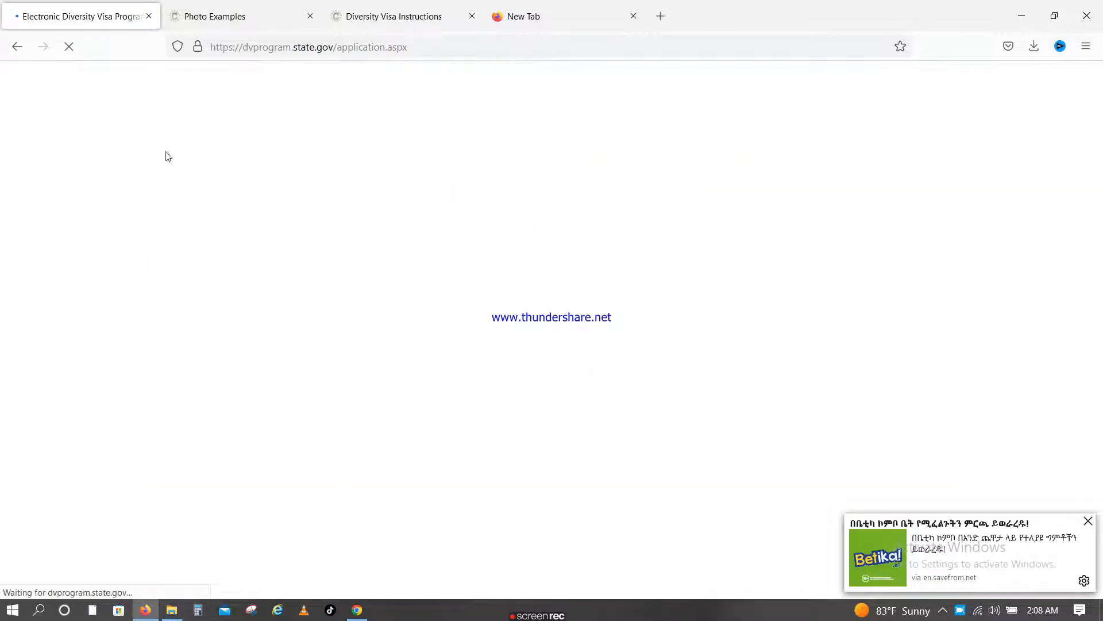
left_click(239, 15)
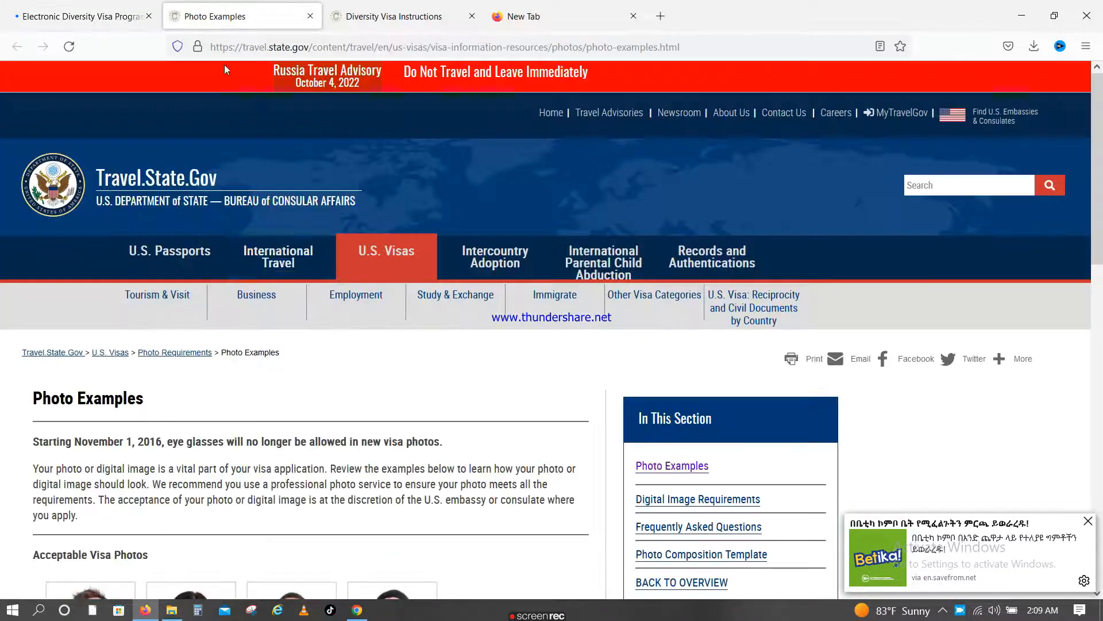
left_click(78, 15)
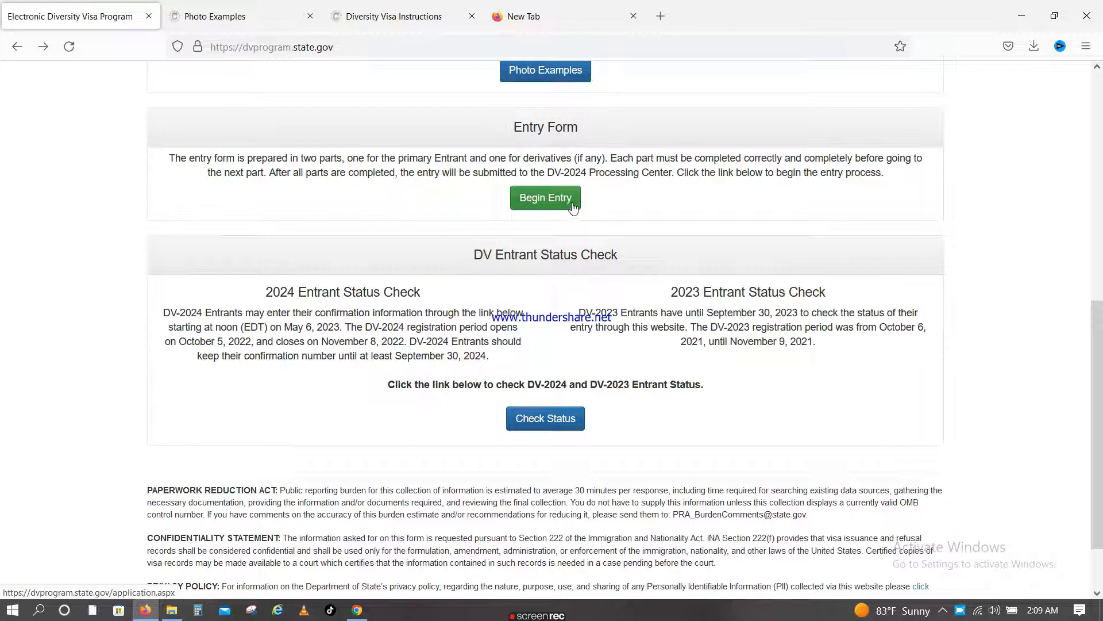
left_click(545, 198)
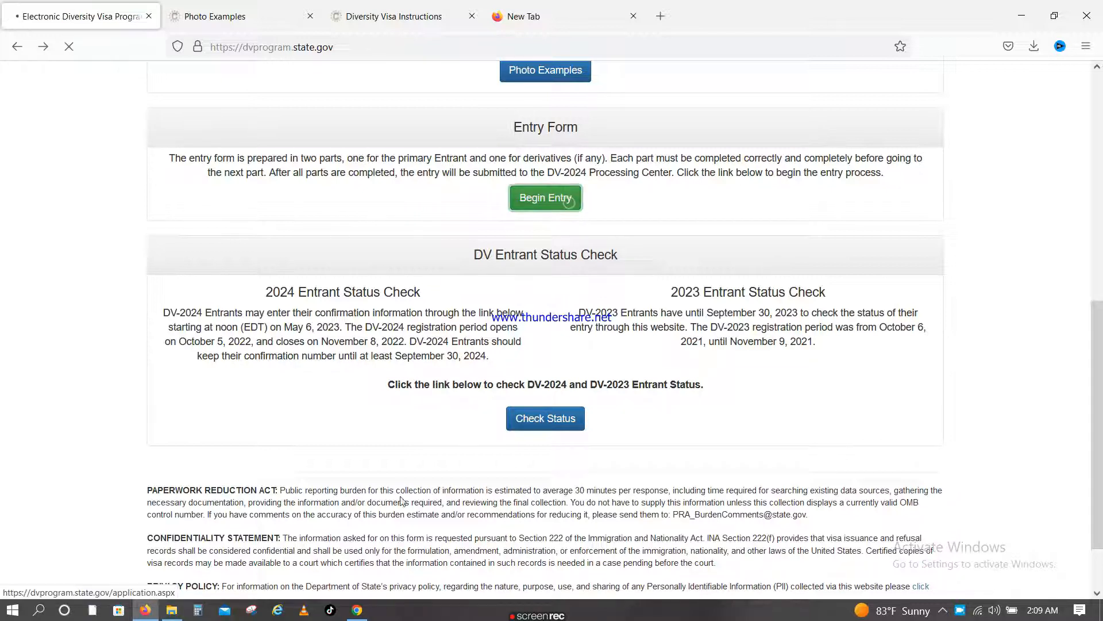
left_click(545, 197)
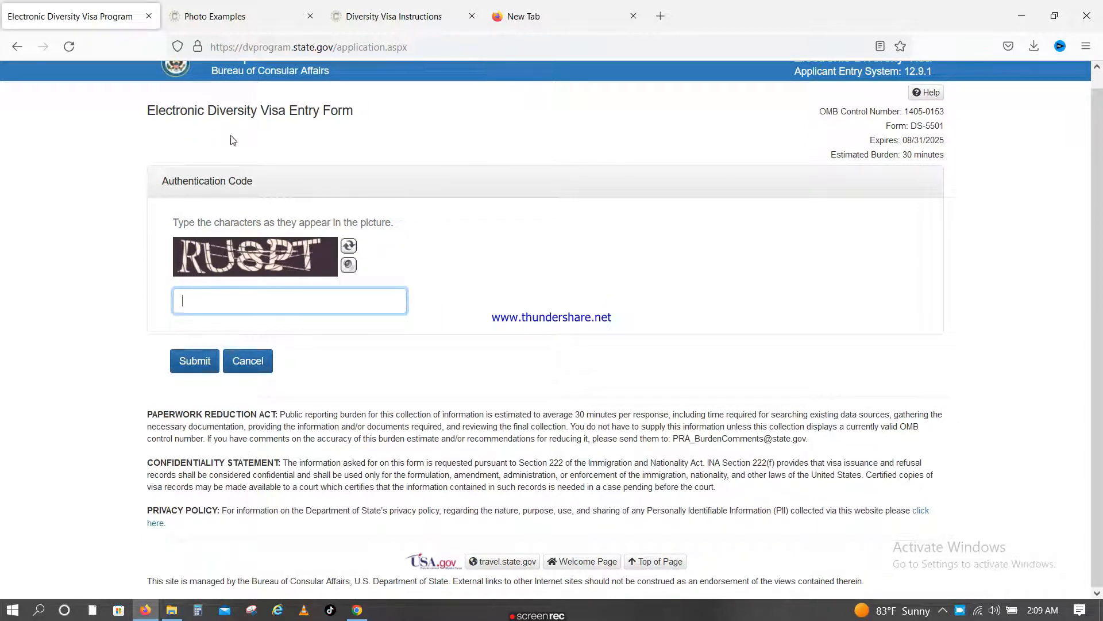
- Glance at the Photo Examples tab, then return to the authentication code page
left_click(390, 16)
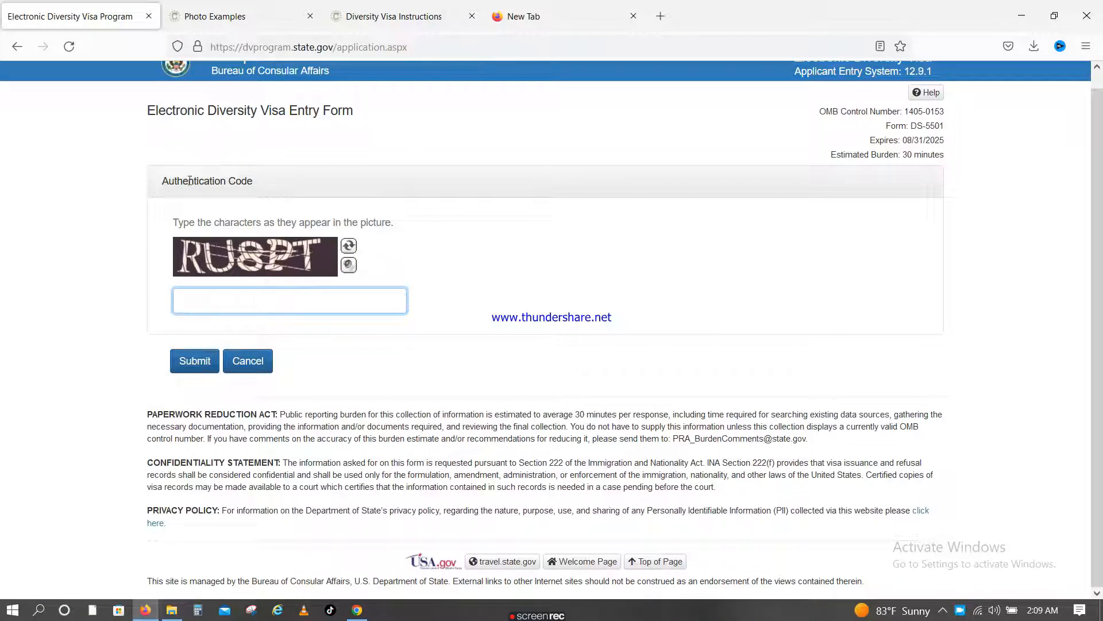
left_click(215, 16)
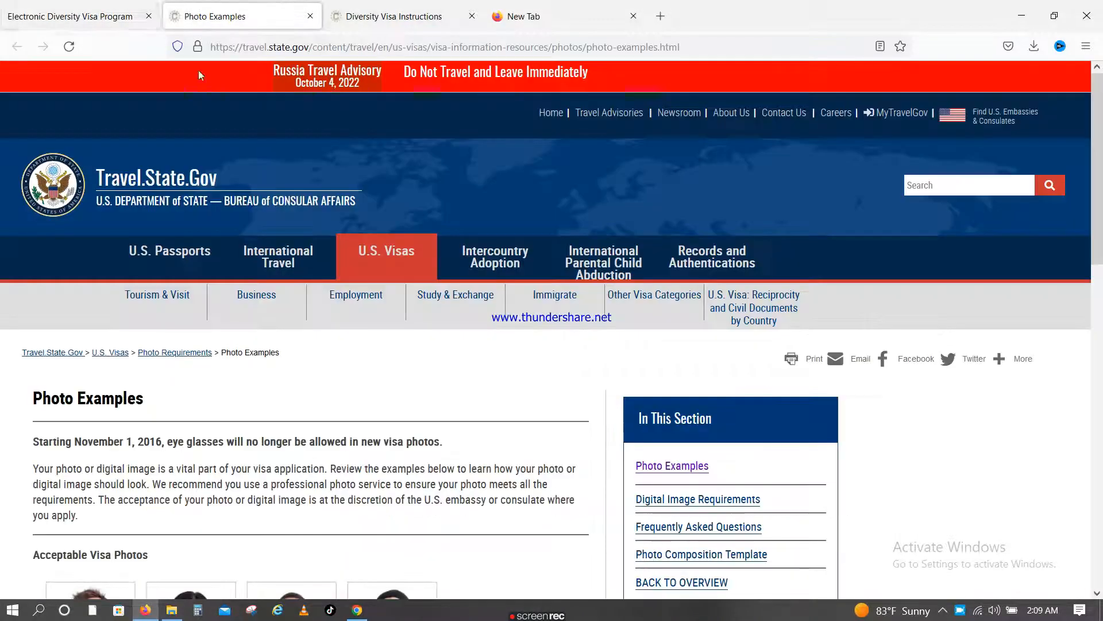
left_click(70, 16)
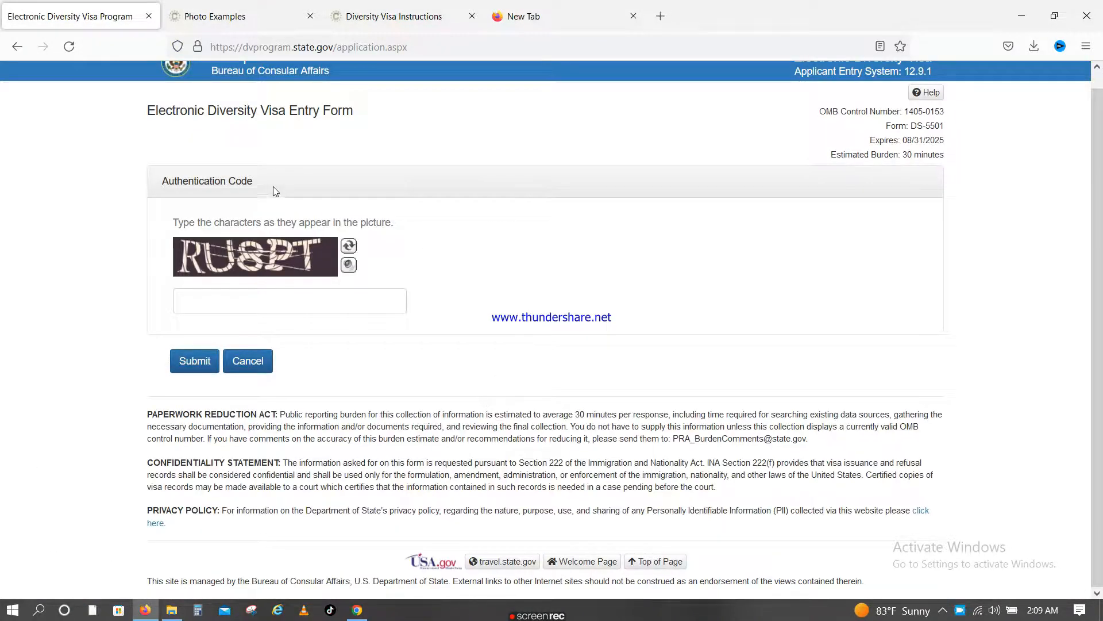